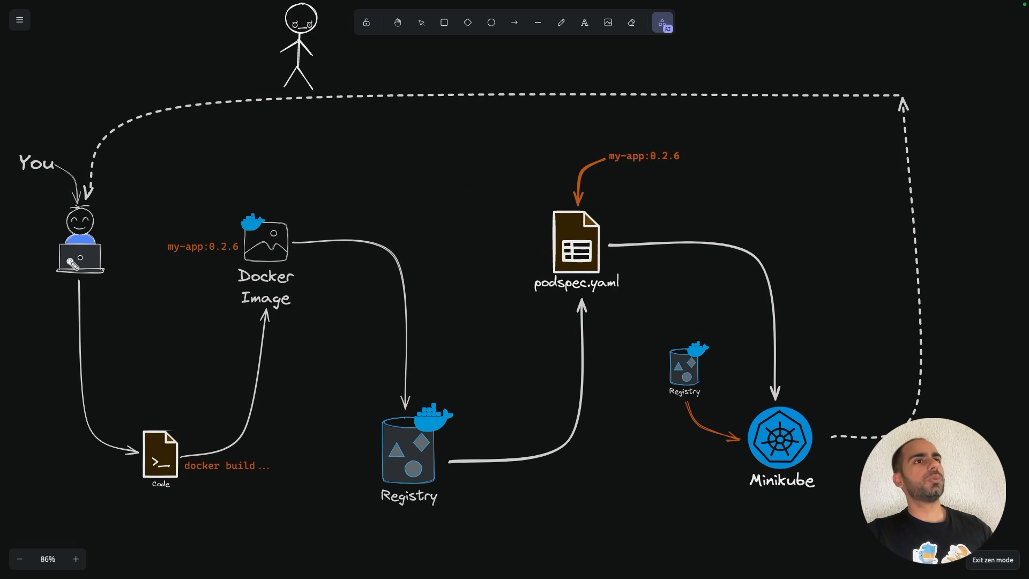
mouse_move(140, 458)
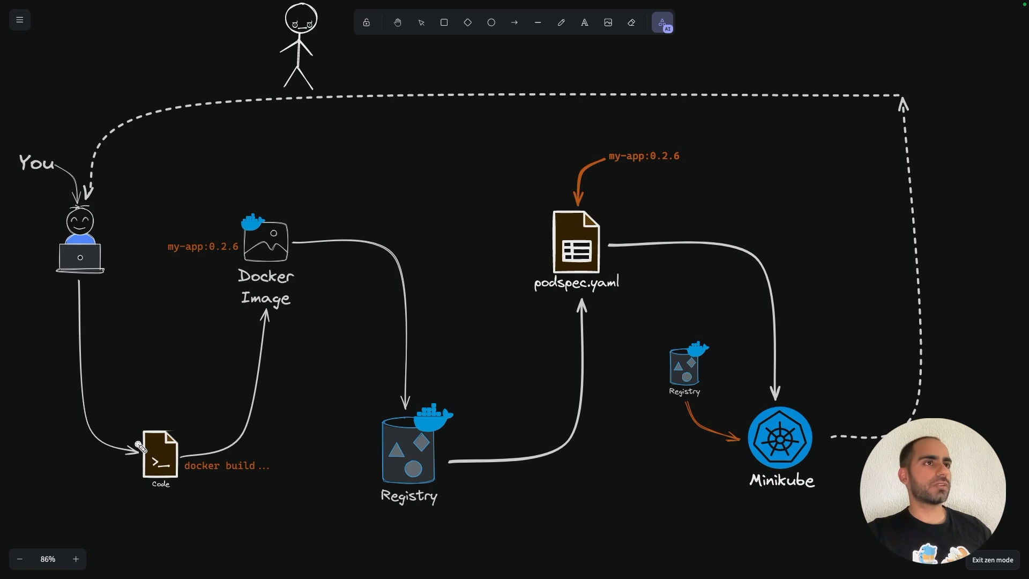
- Pan the Excalidraw canvas to the host Docker versus Minikube container Docker diagram
left_click_drag(184, 439, 254, 315)
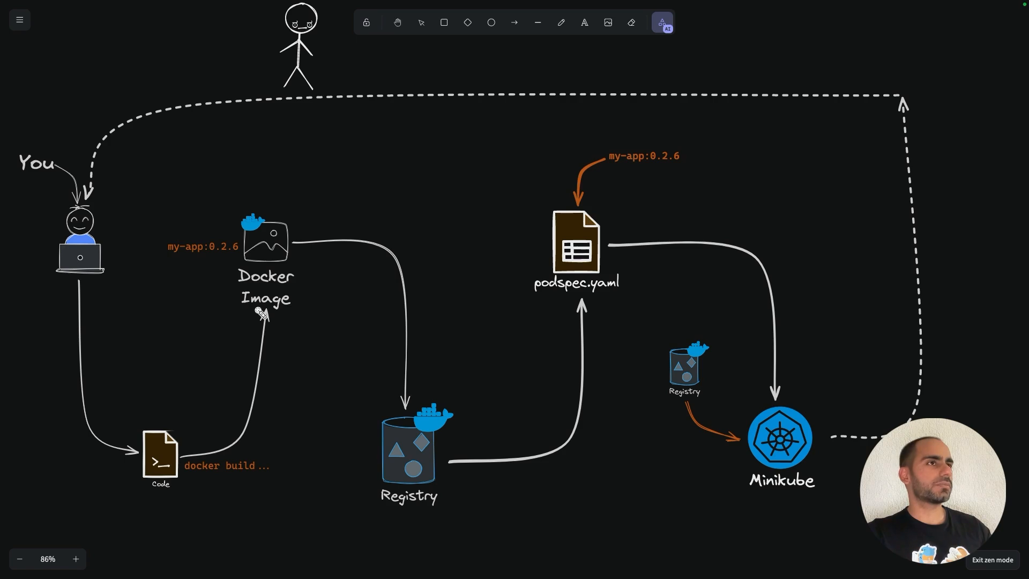
mouse_move(210, 260)
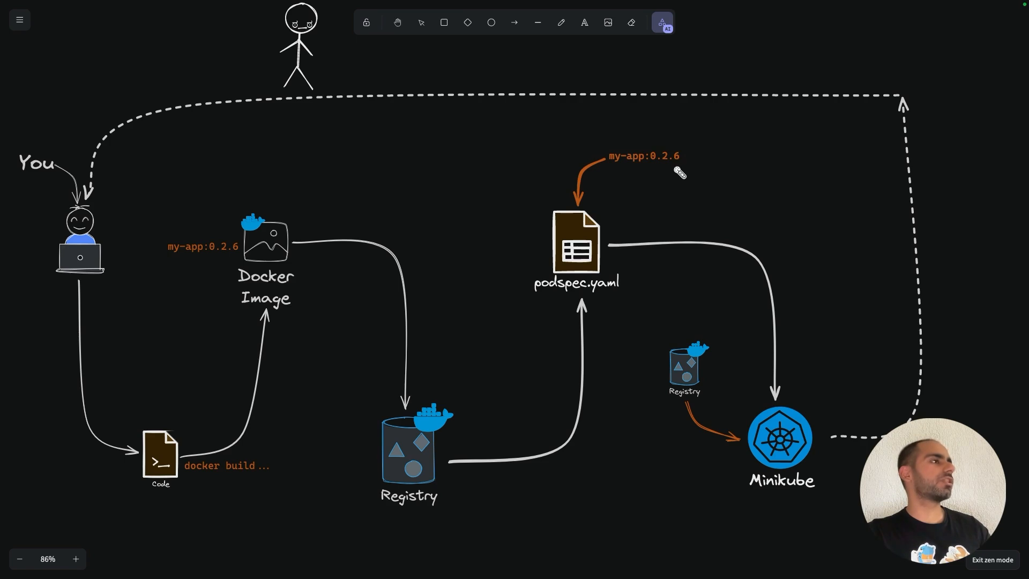
mouse_move(668, 170)
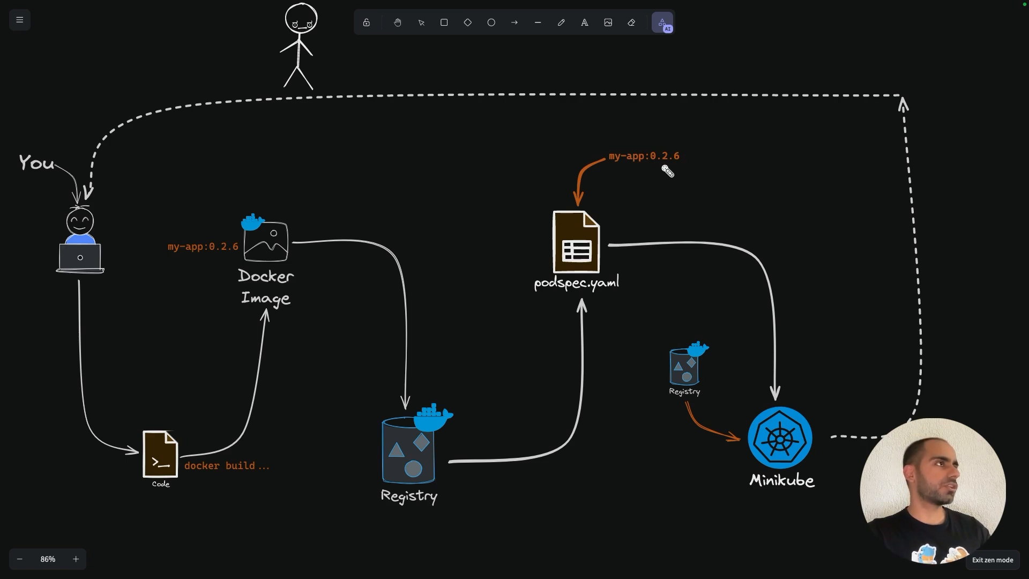
mouse_move(610, 246)
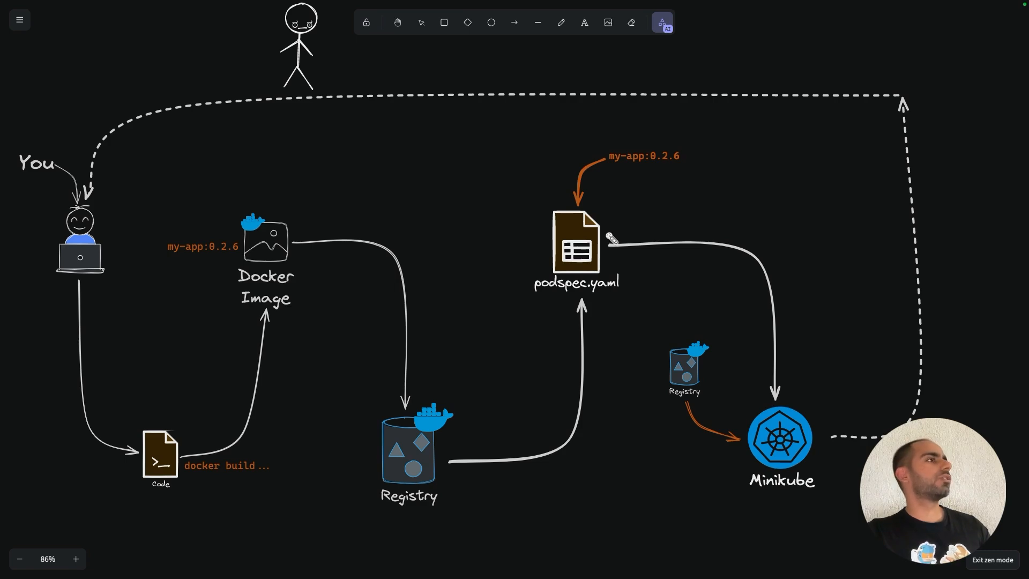
left_click_drag(780, 275, 771, 387)
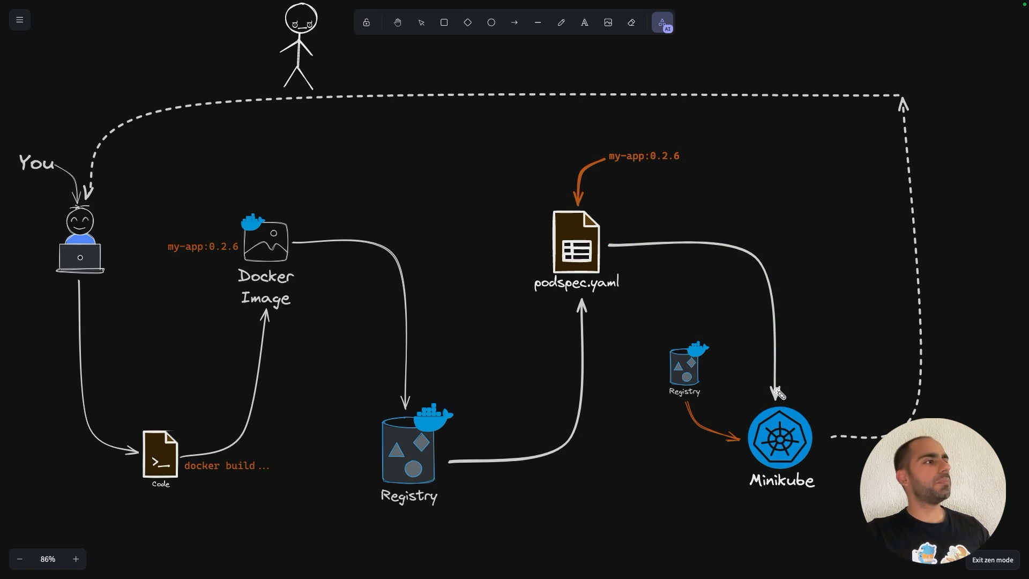
mouse_move(711, 387)
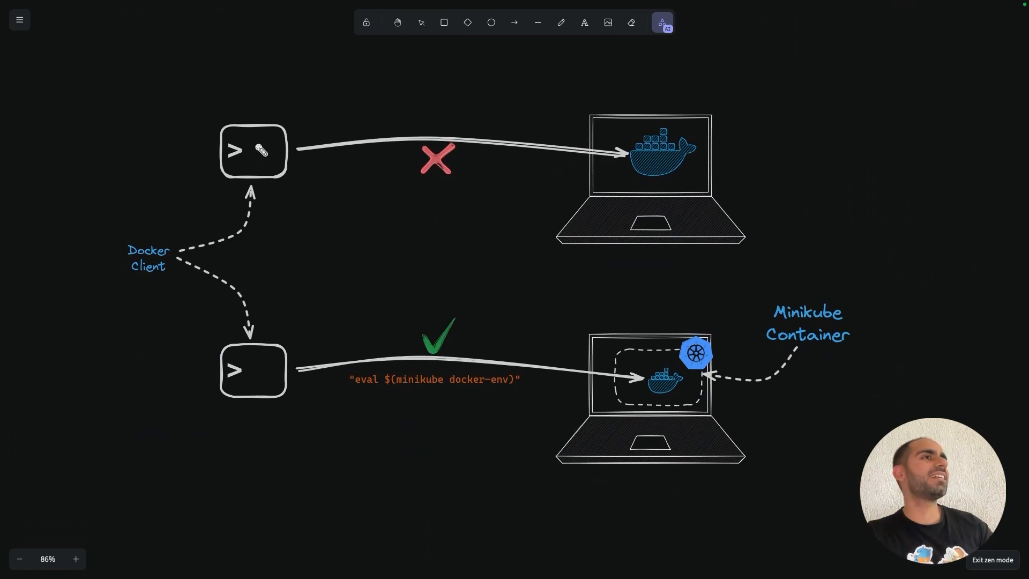
- Leave the Excalidraw drawing for the iTerm2 prompt in the SRE101 folder
left_click_drag(203, 128, 296, 173)
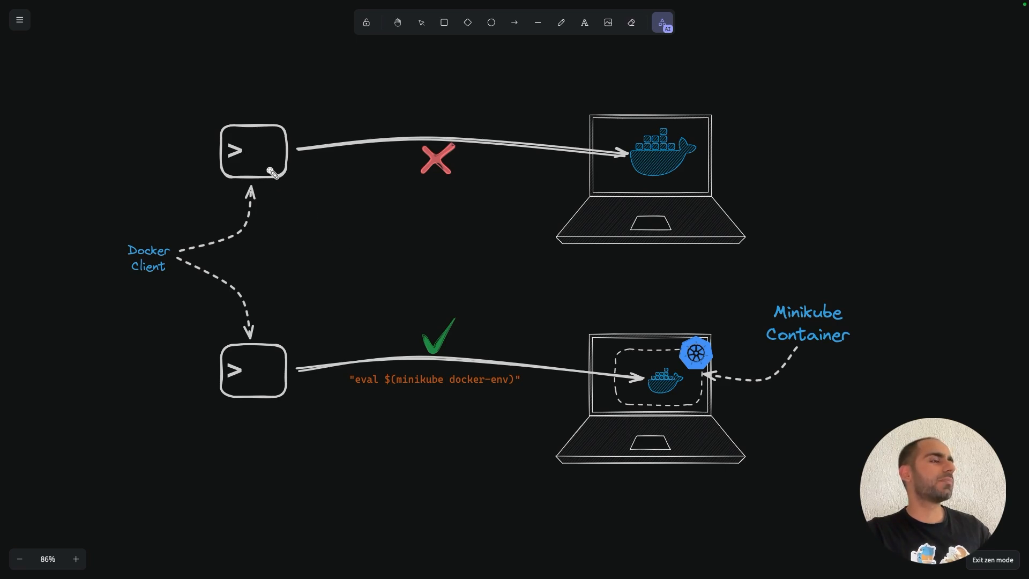
left_click_drag(269, 171, 429, 274)
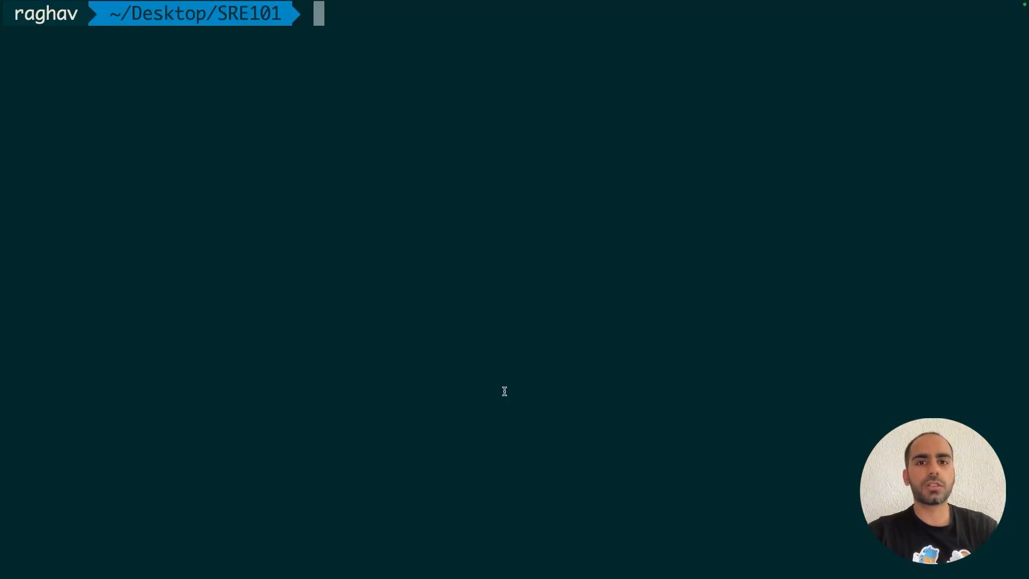
- List host Docker images and containers, then check minikube status
type("docker")
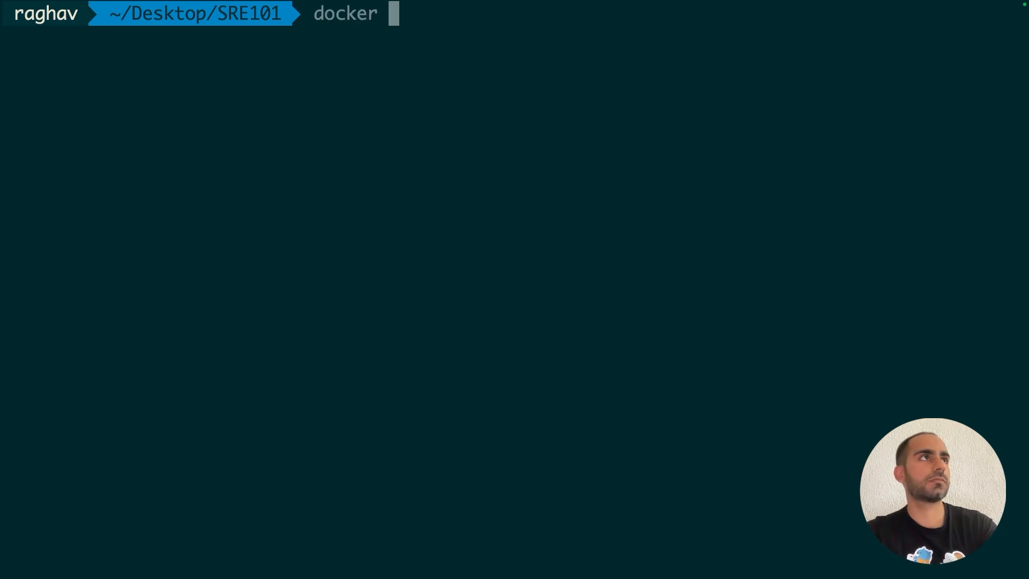
type("images")
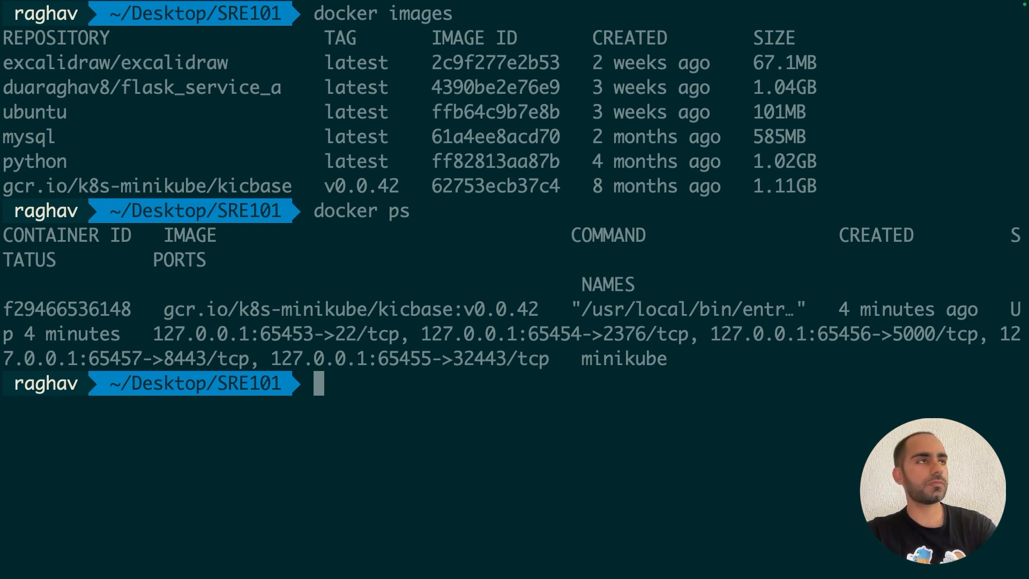
type("minikube status")
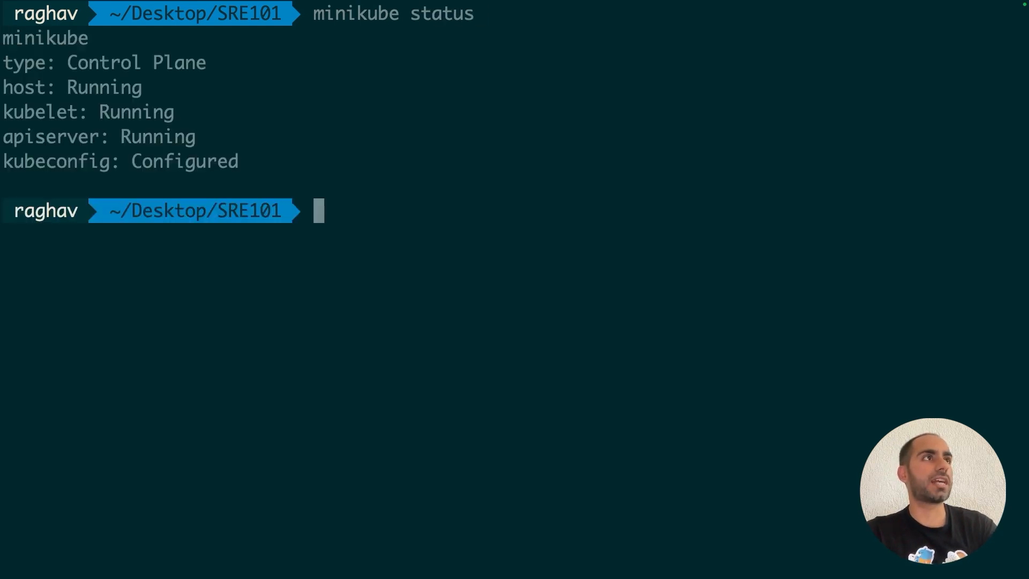
- Show Minikube's running components and print its docker-env host, TLS and certificate variables
type("docker ps")
type("minikube")
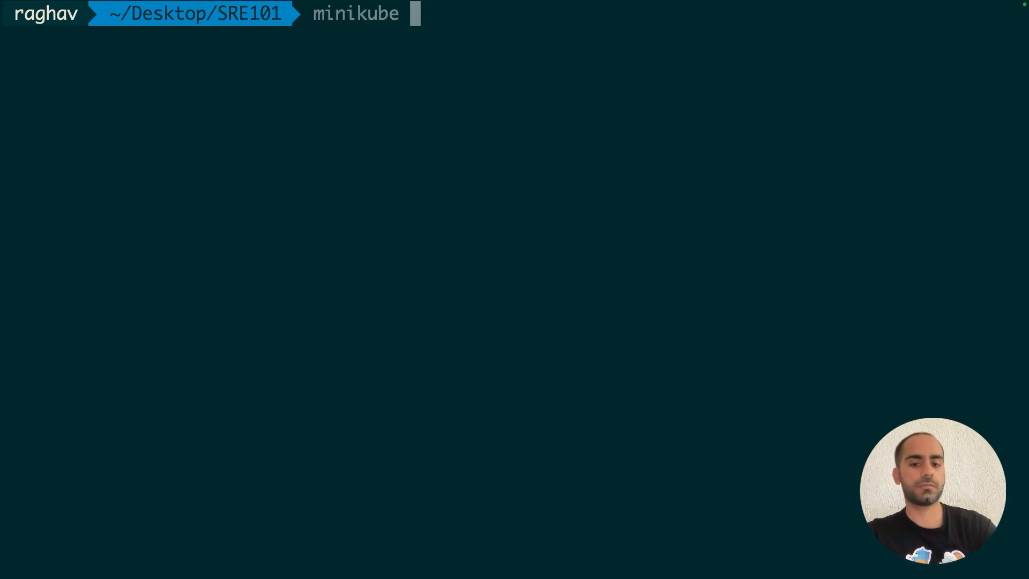
type("docker-env")
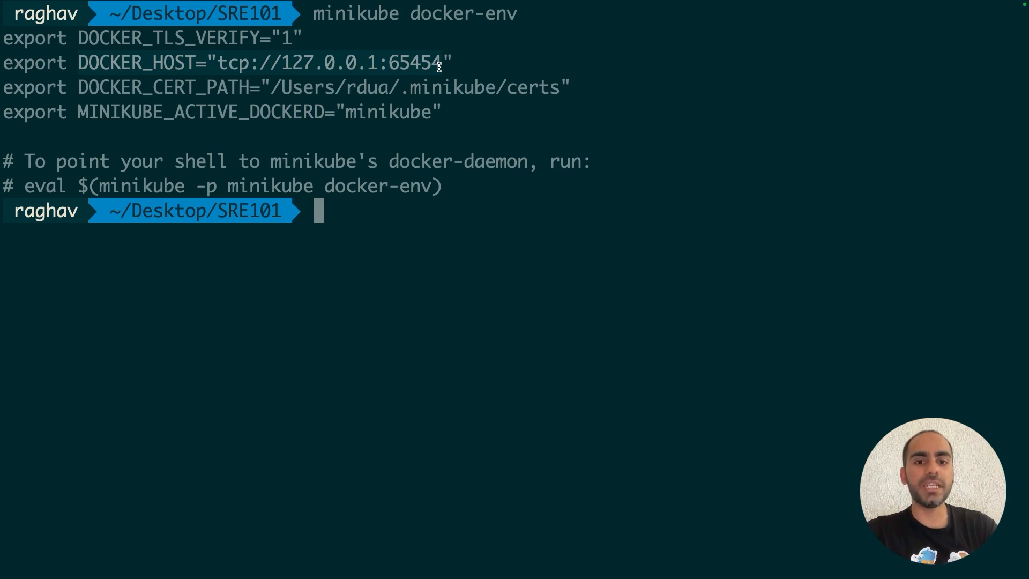
- Apply eval $(minikube docker-env) and list Minikube's Kubernetes system images
type("eval")
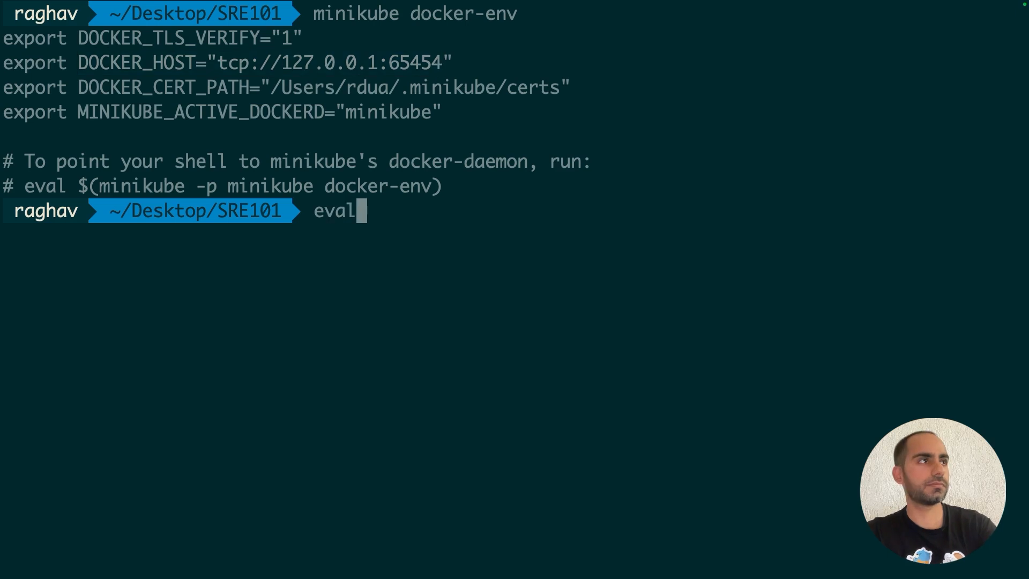
type("$()")
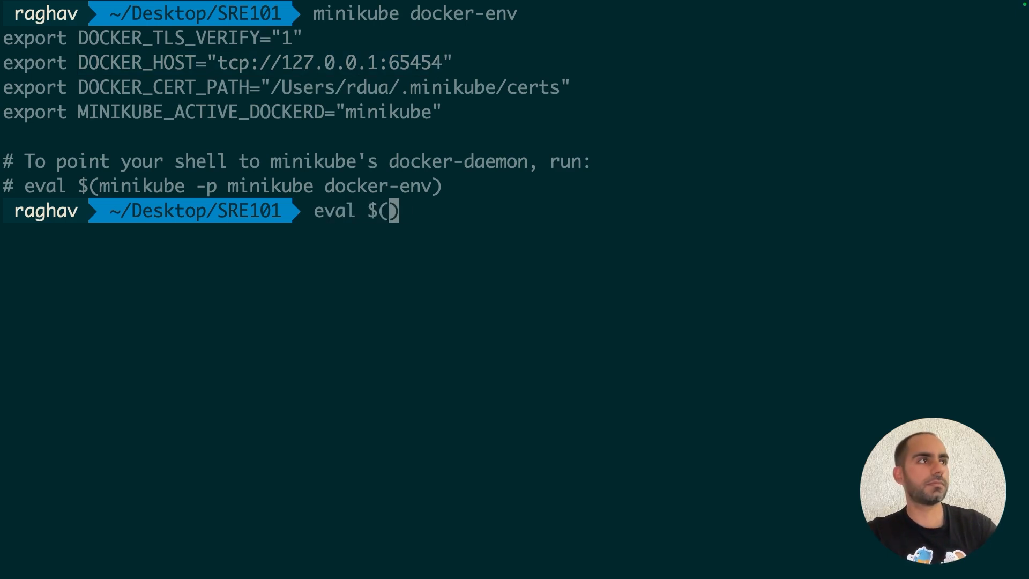
type("minikube docker-env")
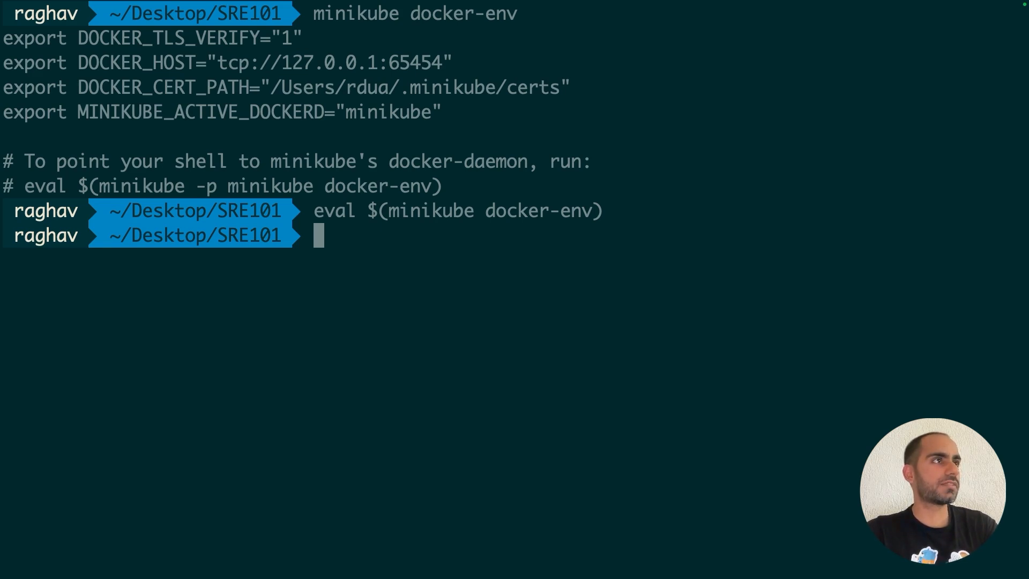
type("docker images")
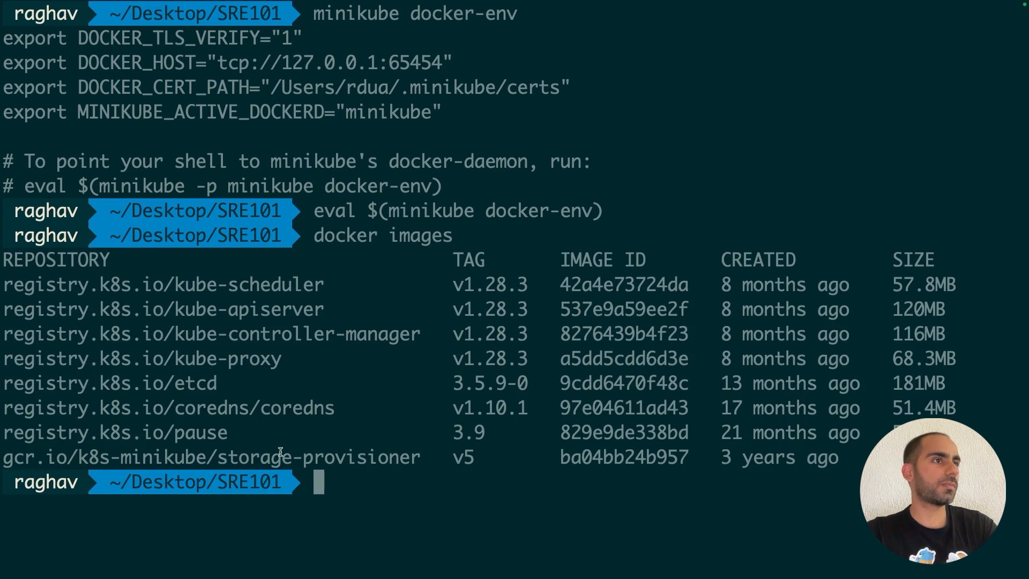
mouse_move(298, 333)
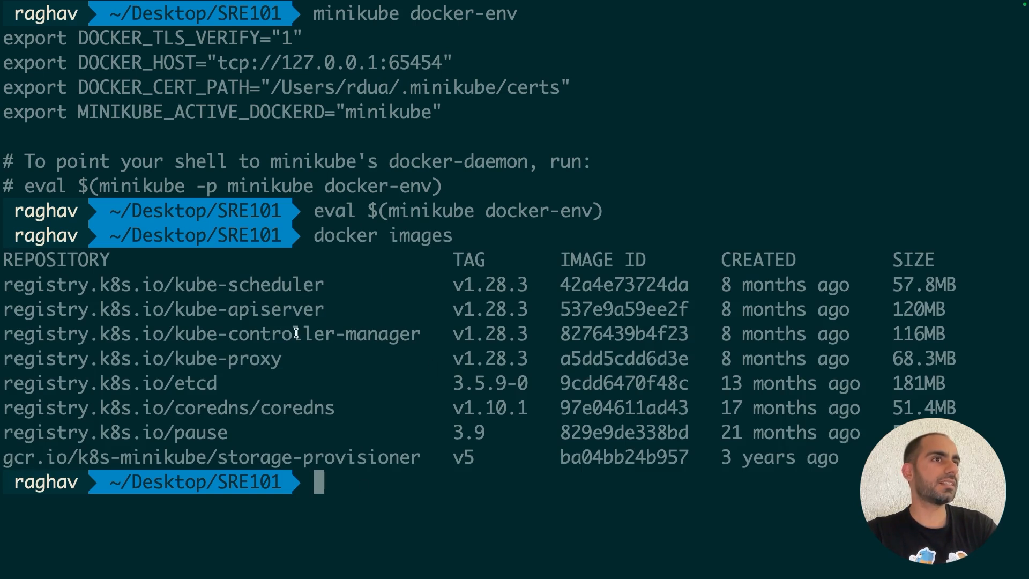
mouse_move(331, 338)
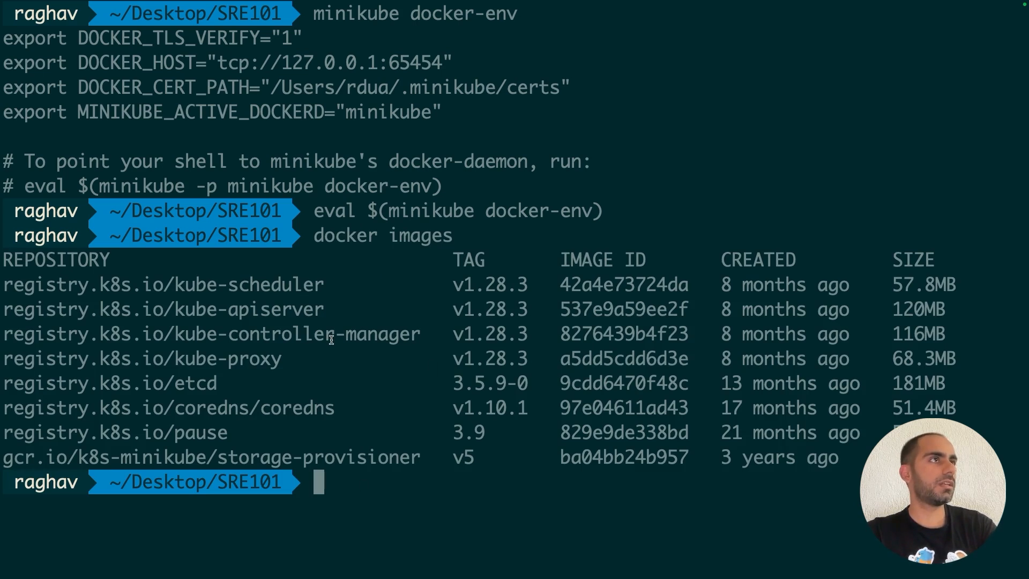
- List Minikube's running Kubernetes system containers with docker ps and scroll the output
type("docker ps")
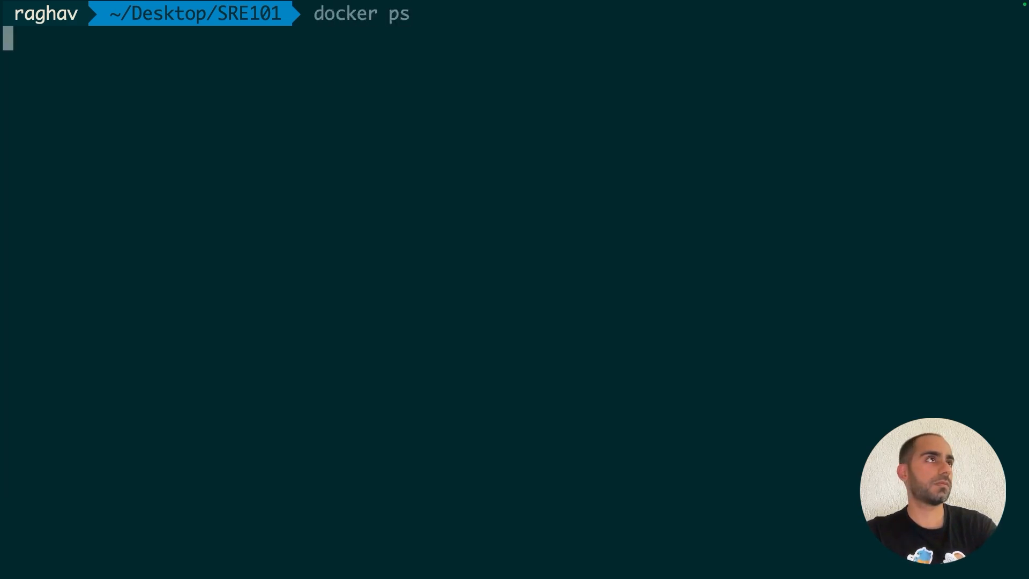
key("Return")
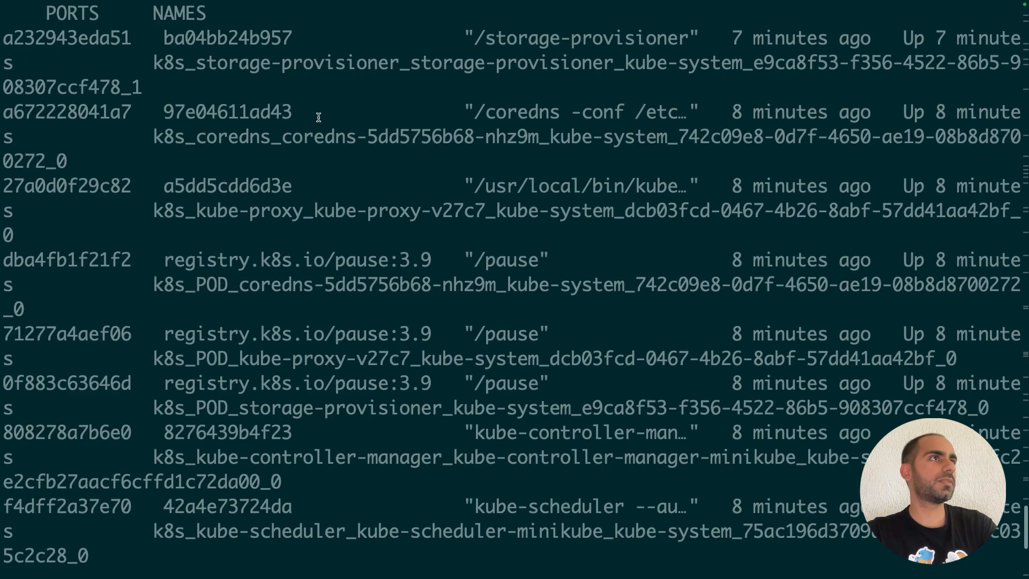
scroll("down", 3)
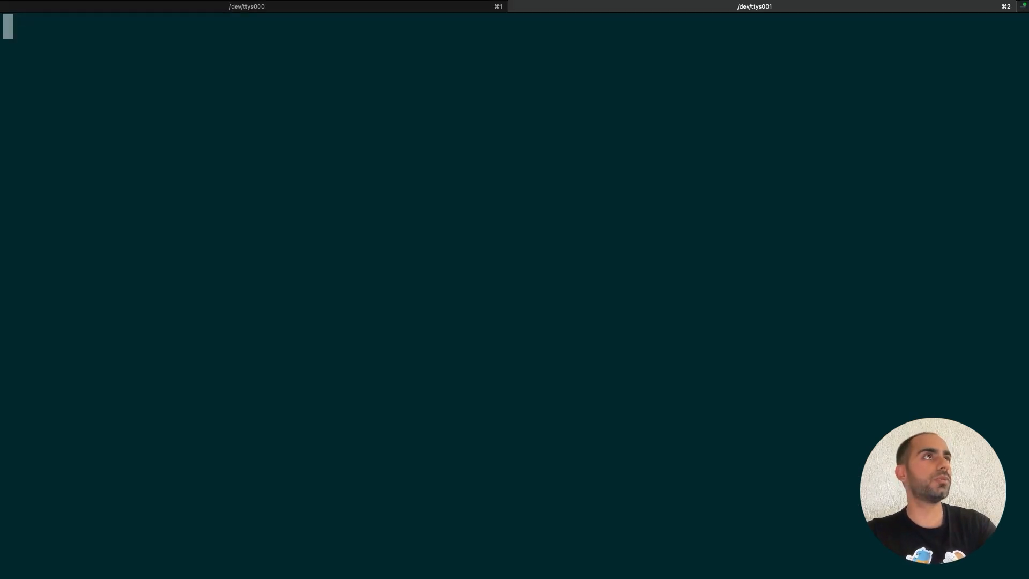
- List the host's images (excalidraw, ubuntu, mysql, python) in the new session
type("docker images")
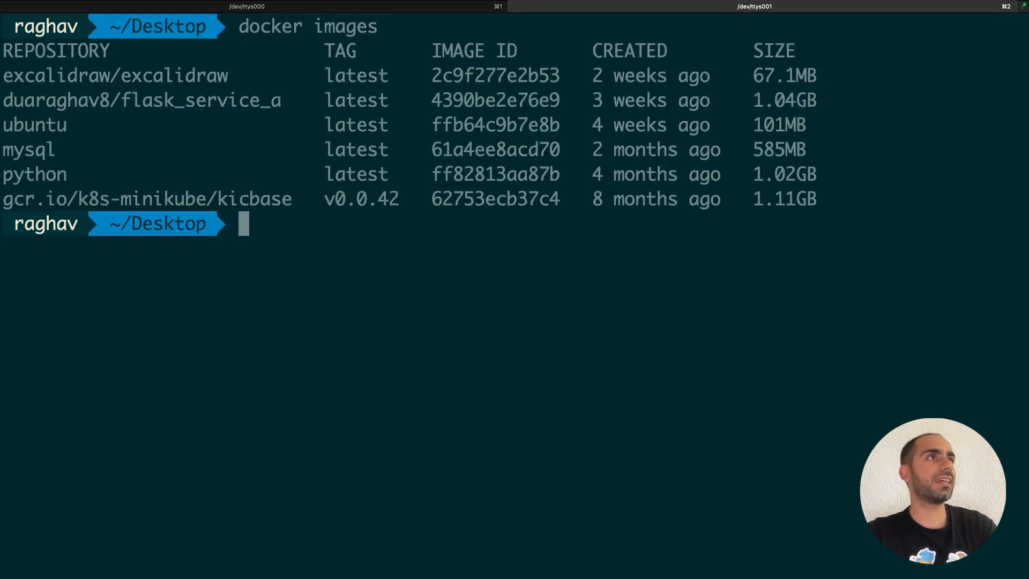
mouse_move(106, 133)
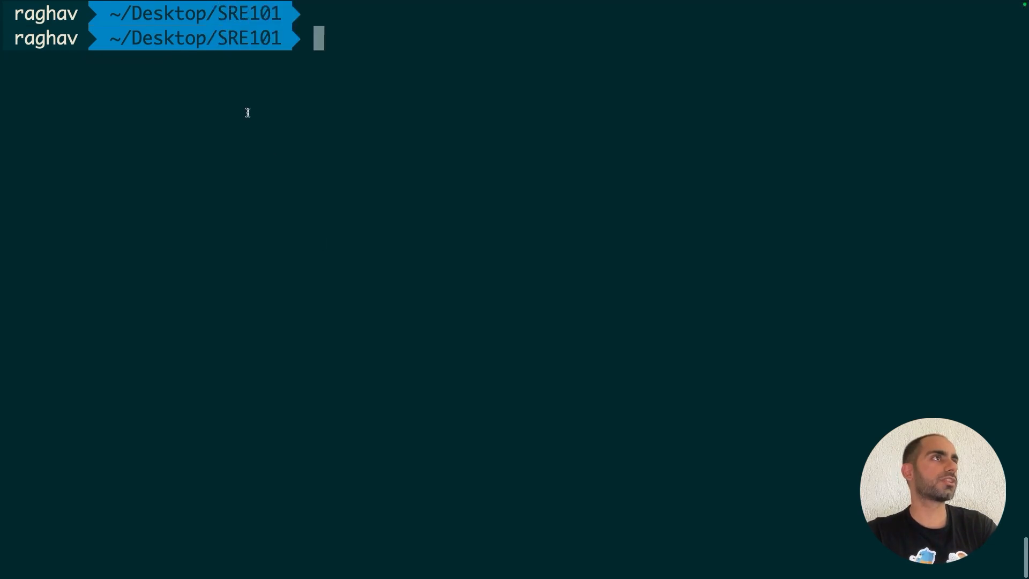
mouse_move(430, 102)
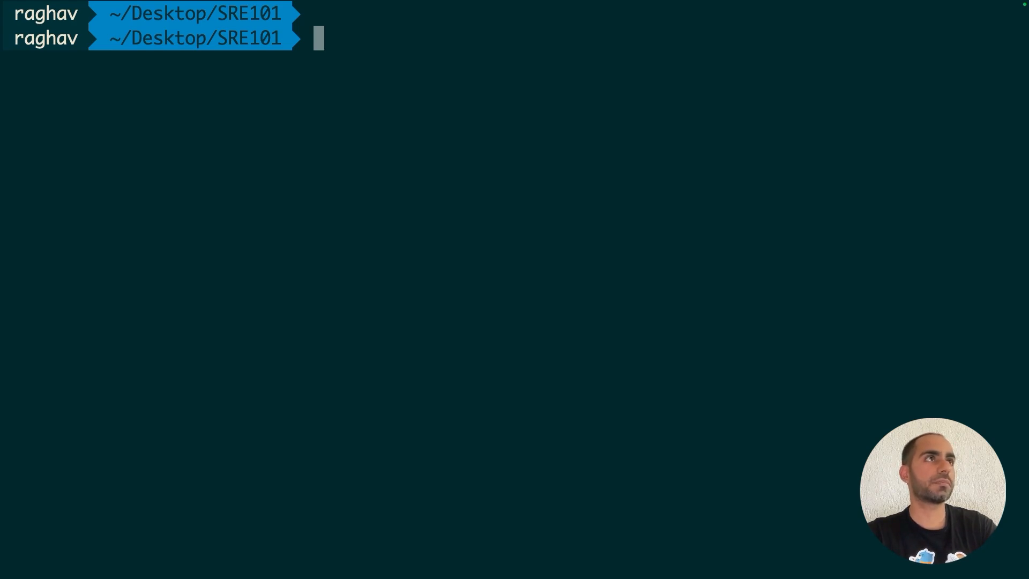
- Start a new Minikube cluster with profile myprofile
type("minikube")
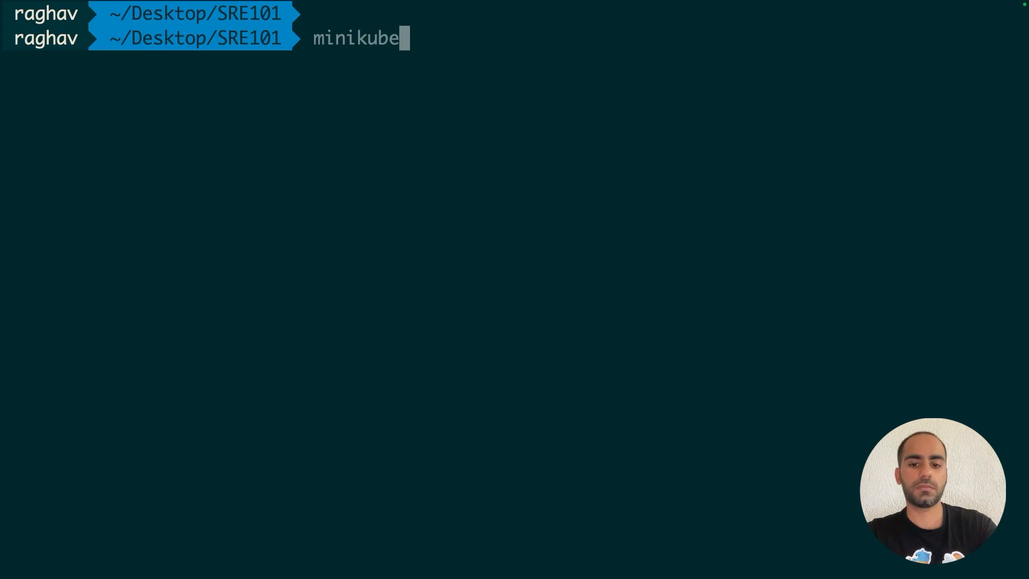
type("start -p")
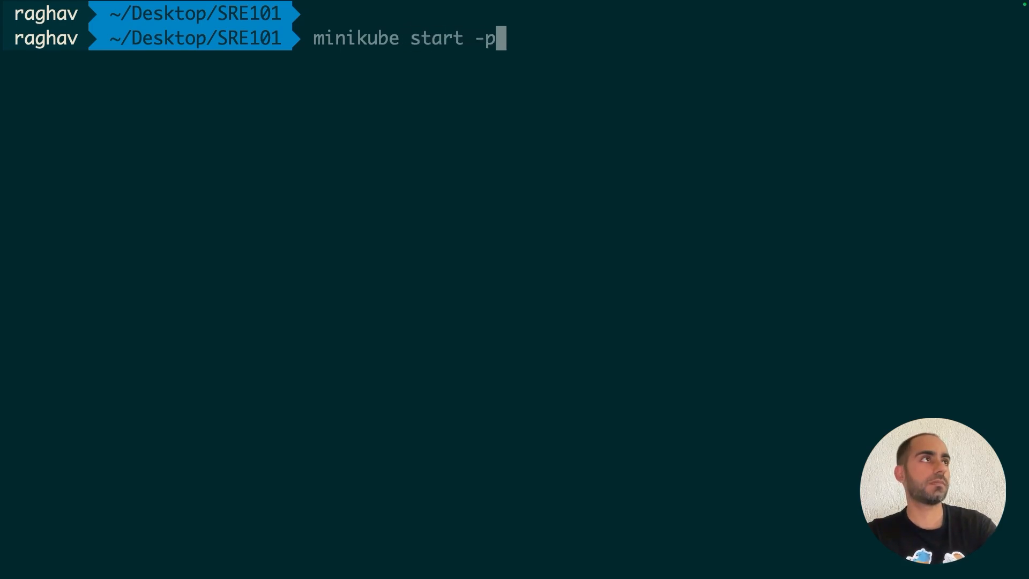
type("\" \"")
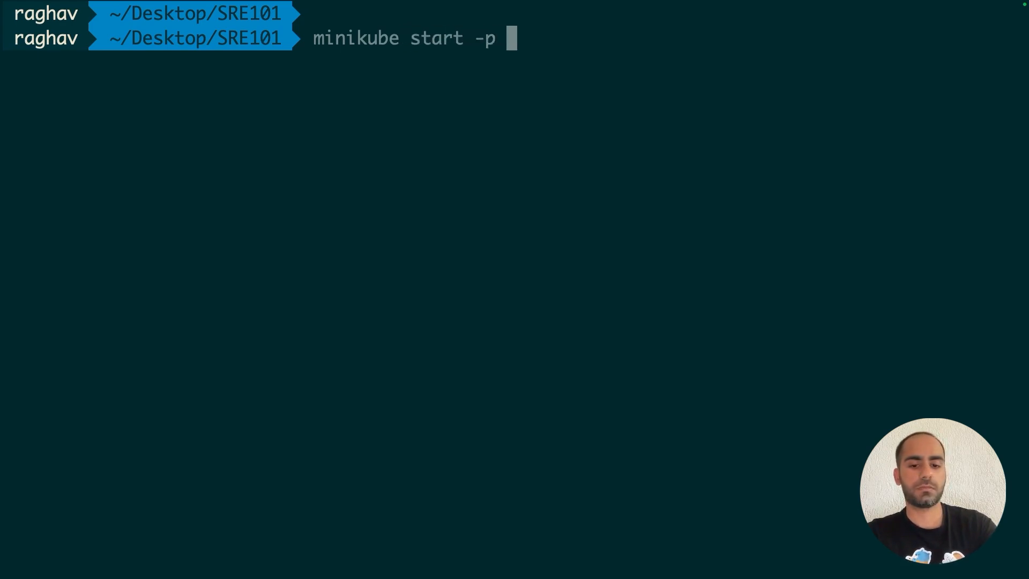
type("myprofile")
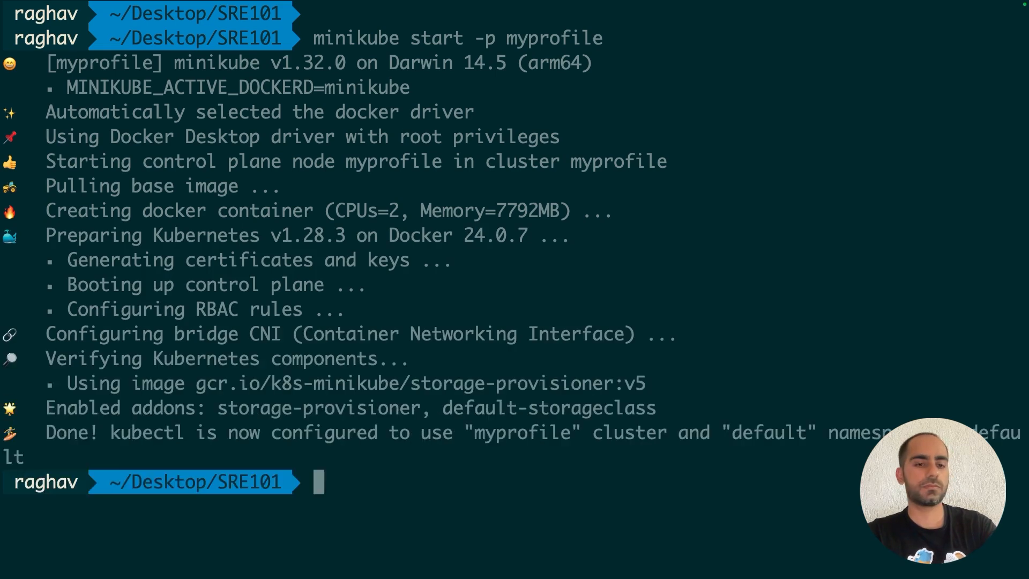
- Point the shell at myprofile's Docker with eval $(minikube -p myprofile docker-env)
type("eval $(")
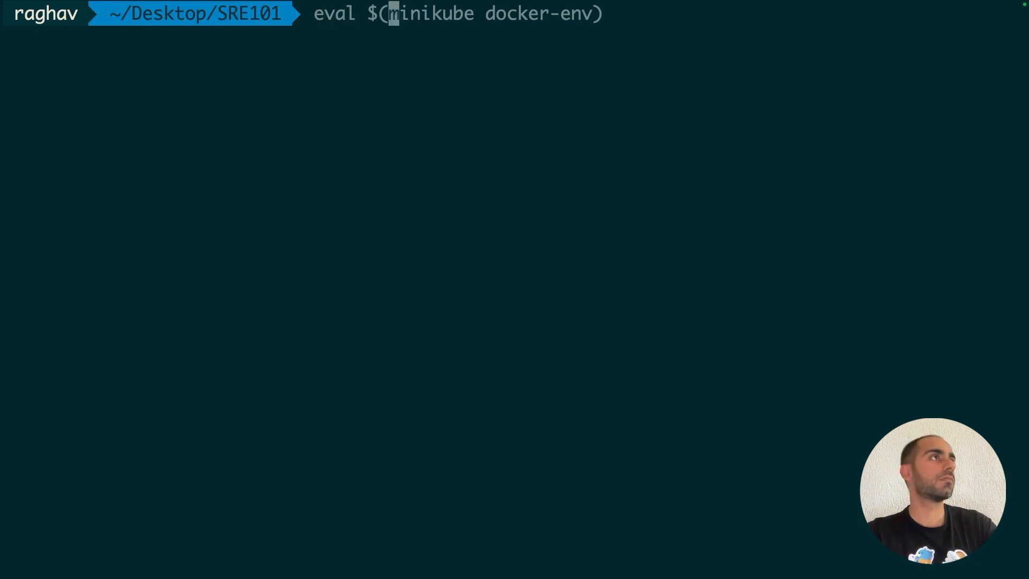
type("-p myprofile")
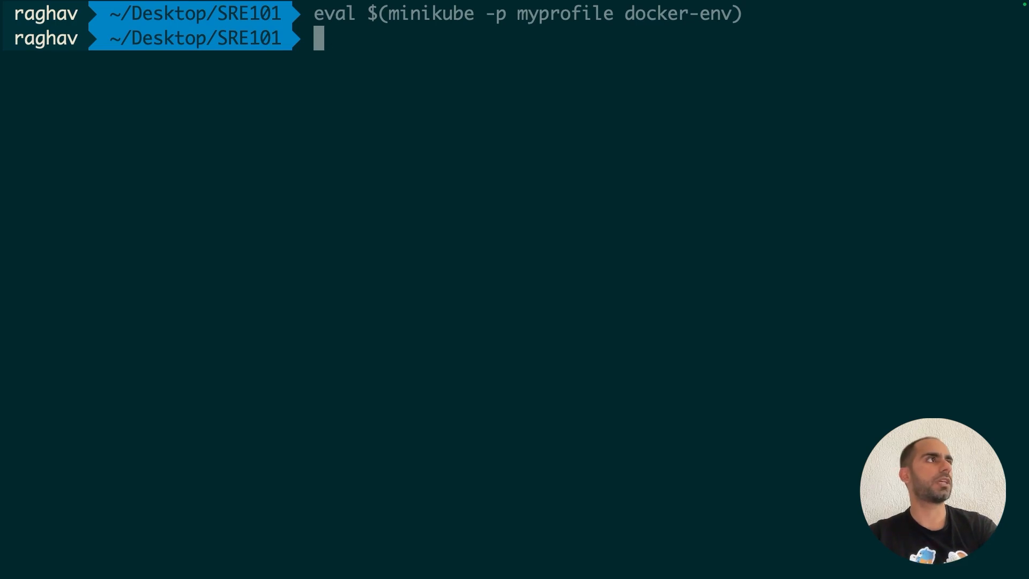
type("vim app.py")
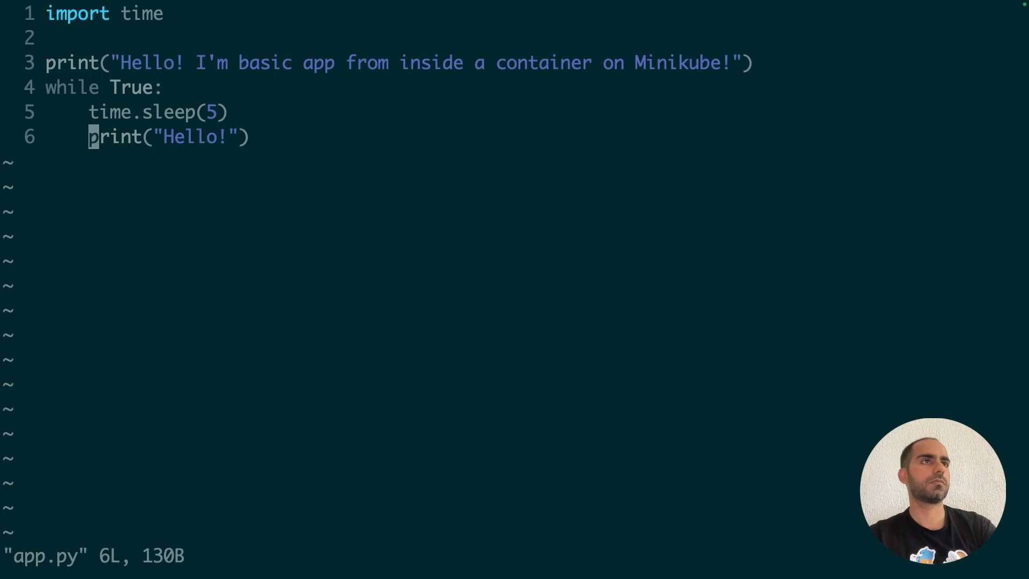
- Review app.py's Hello loop in vim, then open the Dockerfile
type("o")
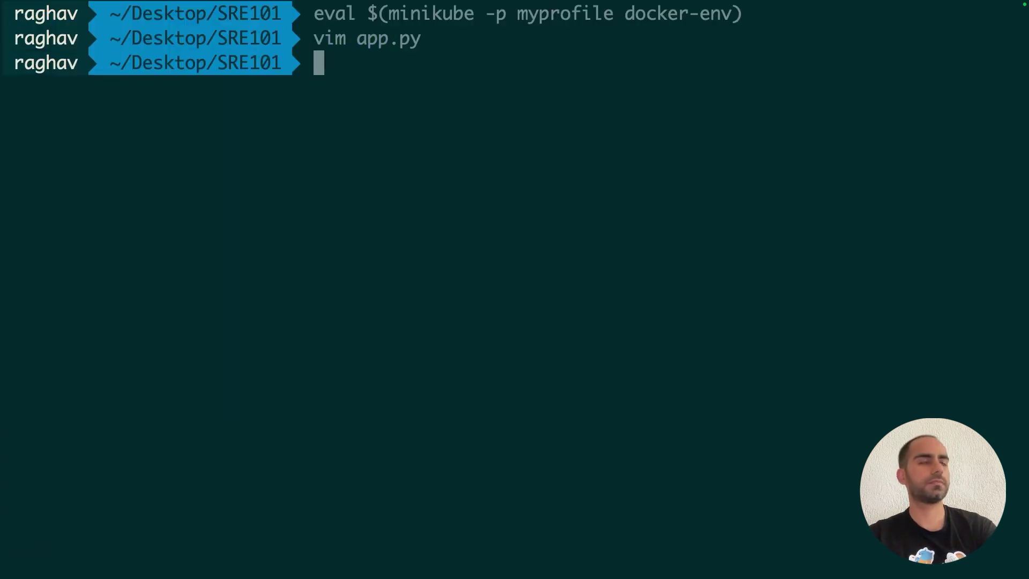
type("vim Docker")
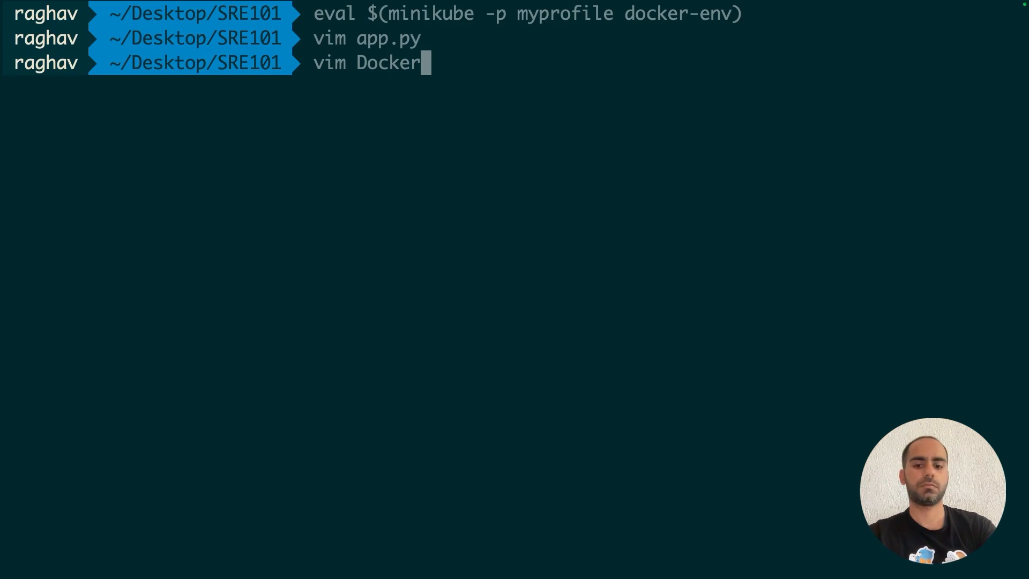
key("Enter")
type("docker build -t")
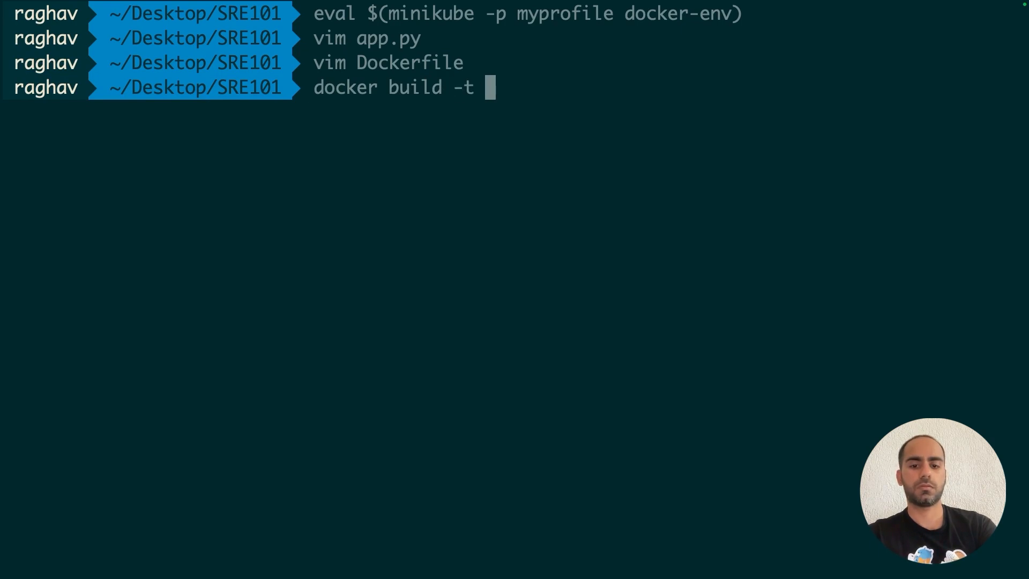
- Build myapp:0.0.1 from the current directory and confirm it in docker images
type("myapp:0")
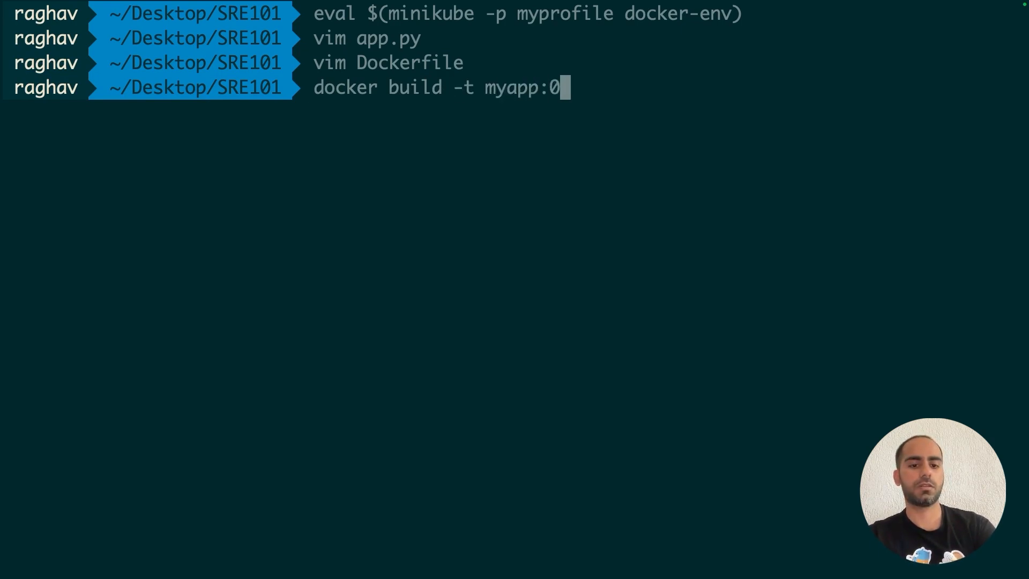
type(".0")
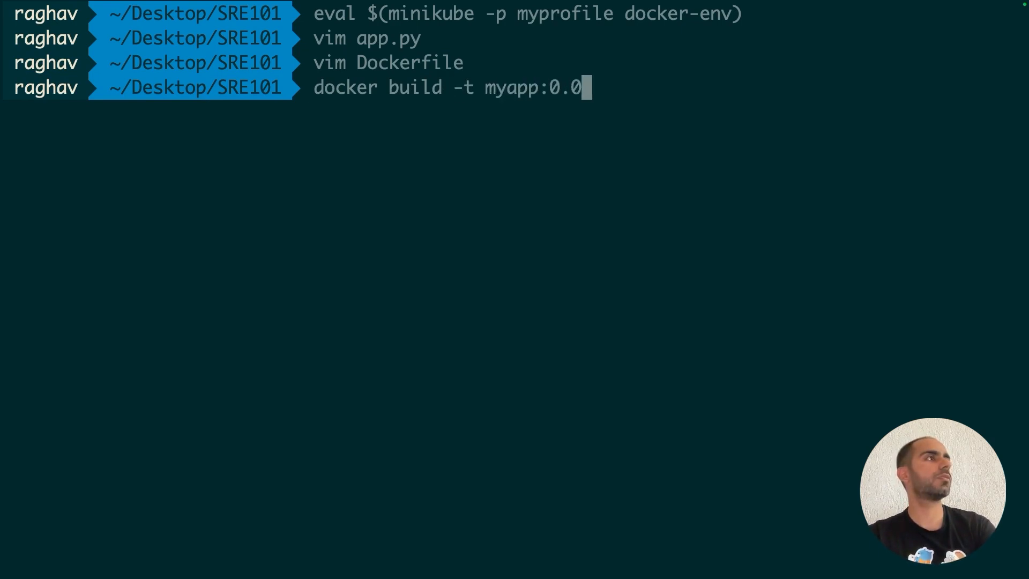
type(".1")
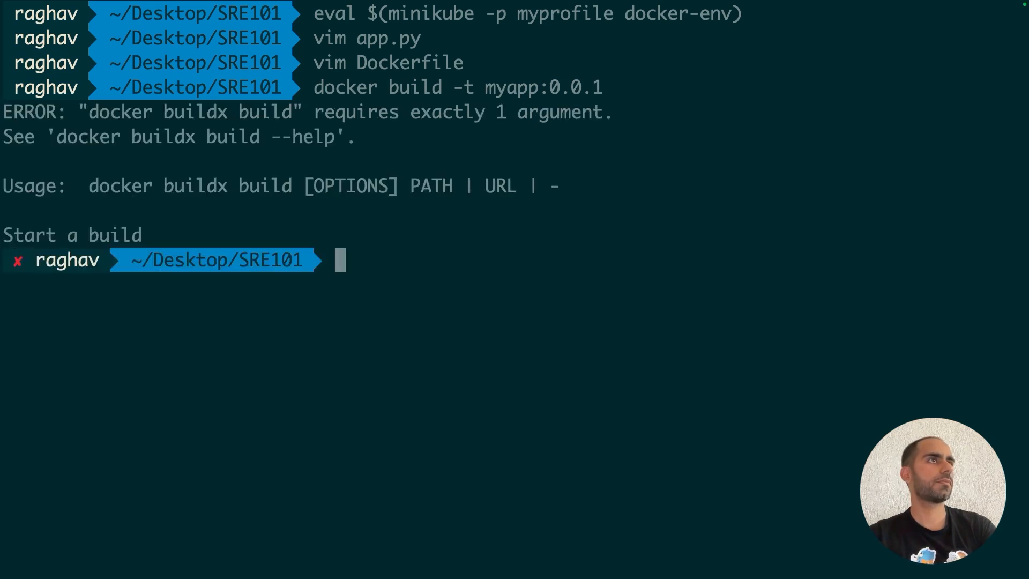
type("docker build -t myapp:0.0.1")
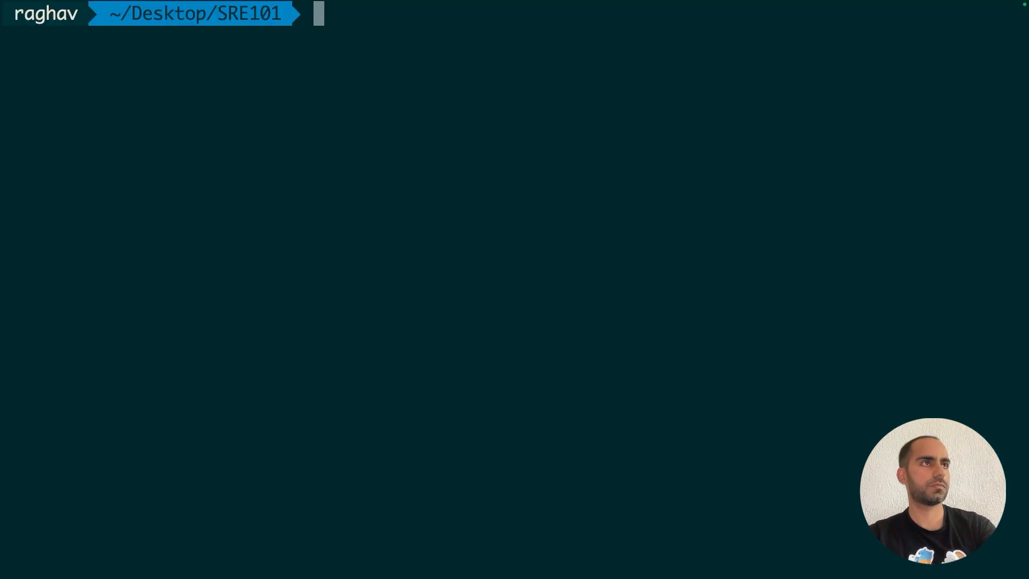
type("docker images")
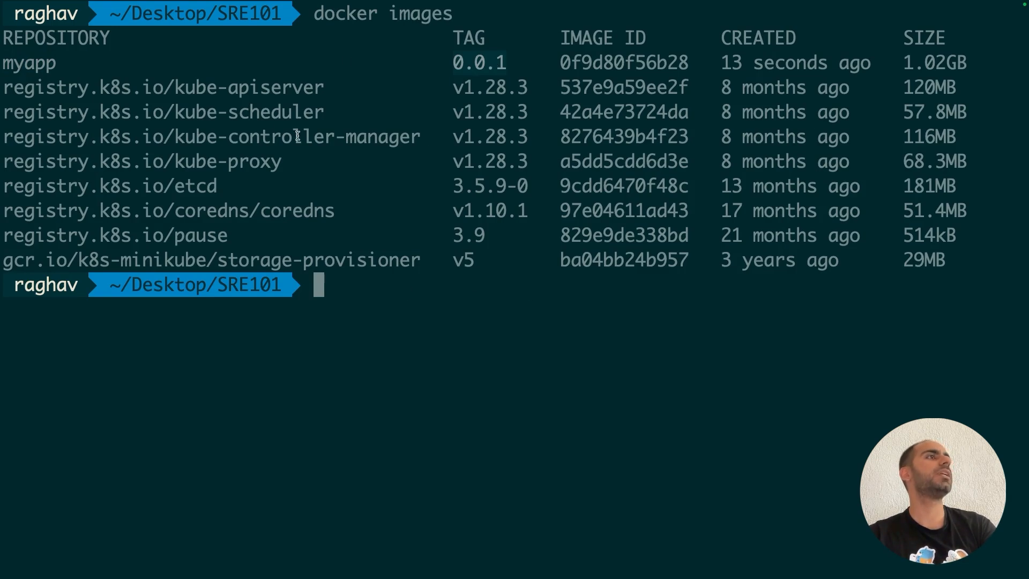
mouse_move(431, 74)
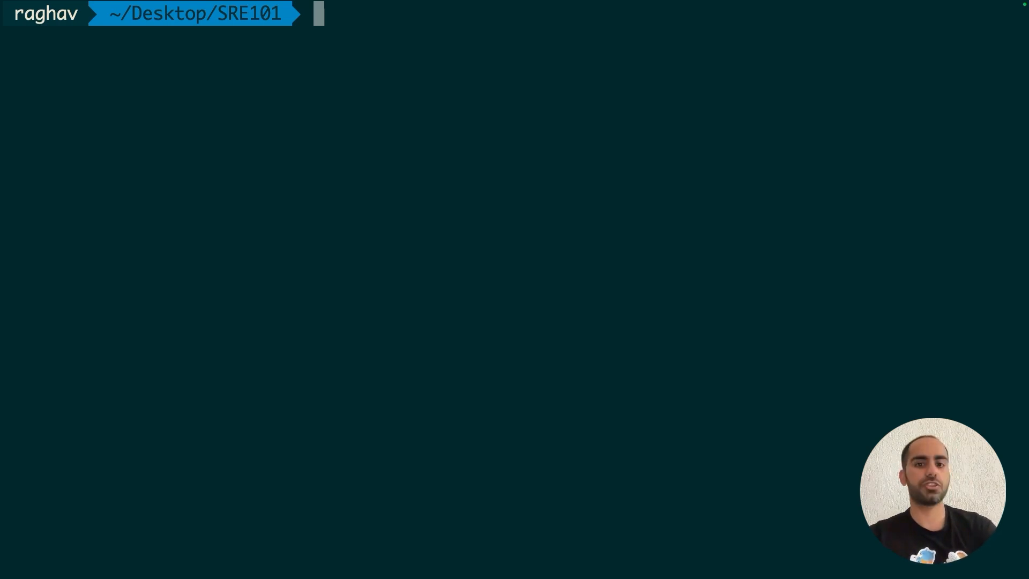
- Edit podspec.yaml in vim to use image myapp:0.0.1 with imagePullPolicy: Never
type("vim pods")
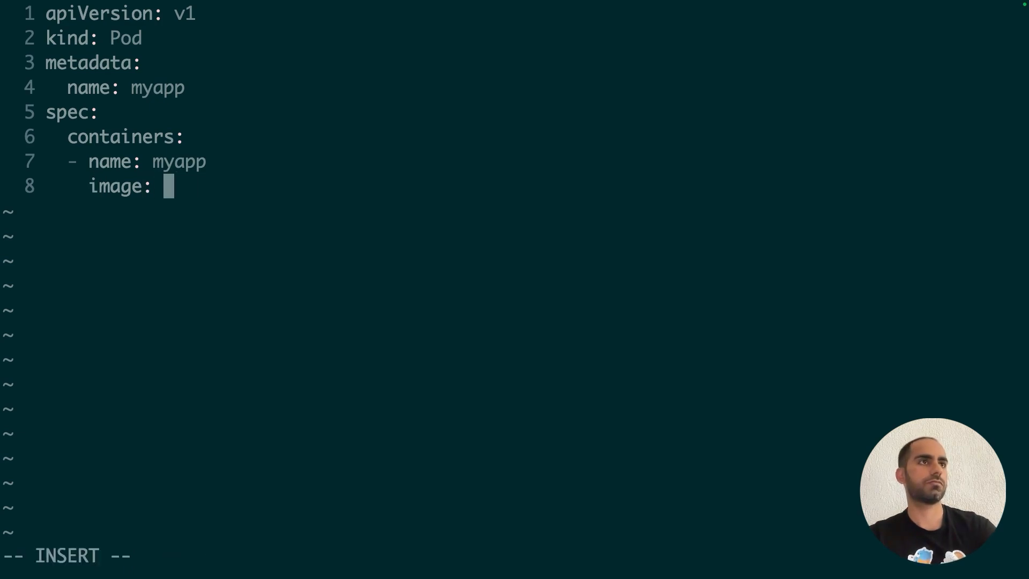
type("myapp:")
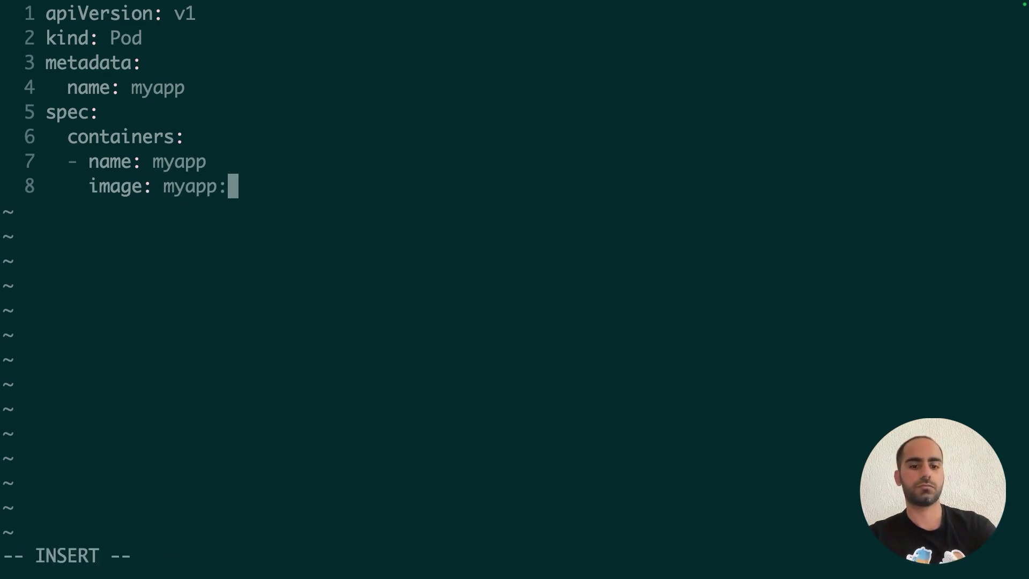
type("0.0.1")
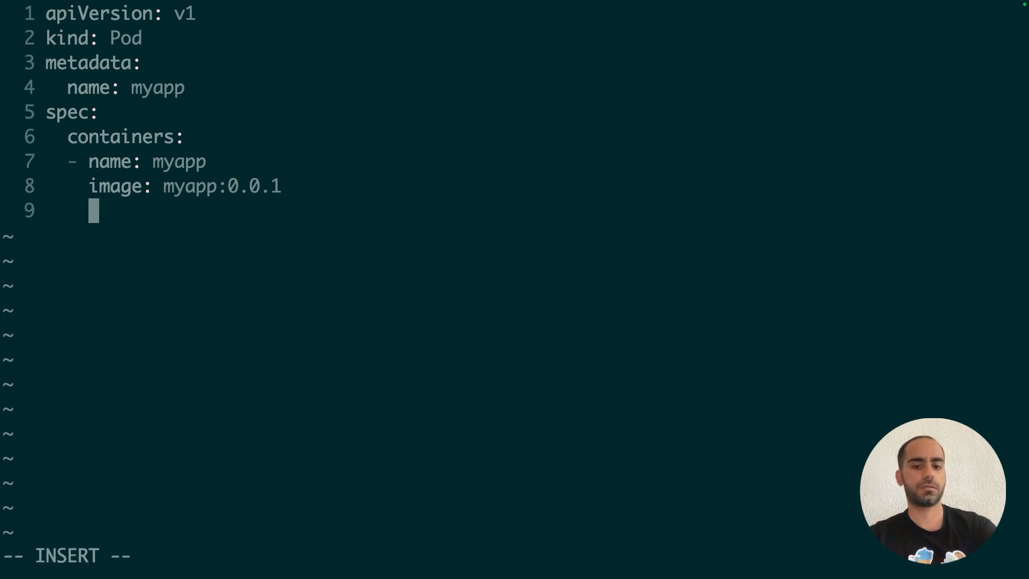
type("imagePullPo")
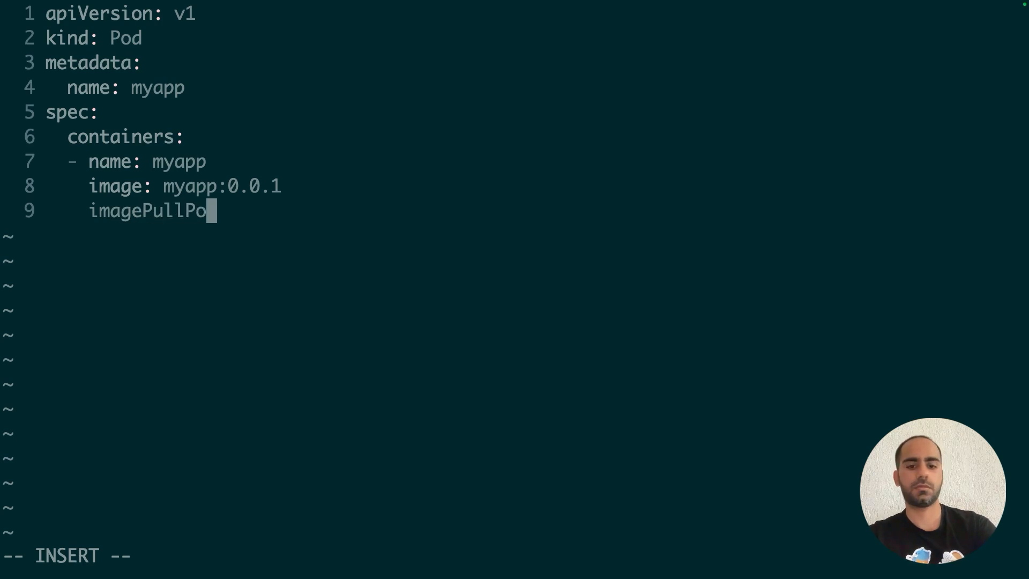
type("licy: Never")
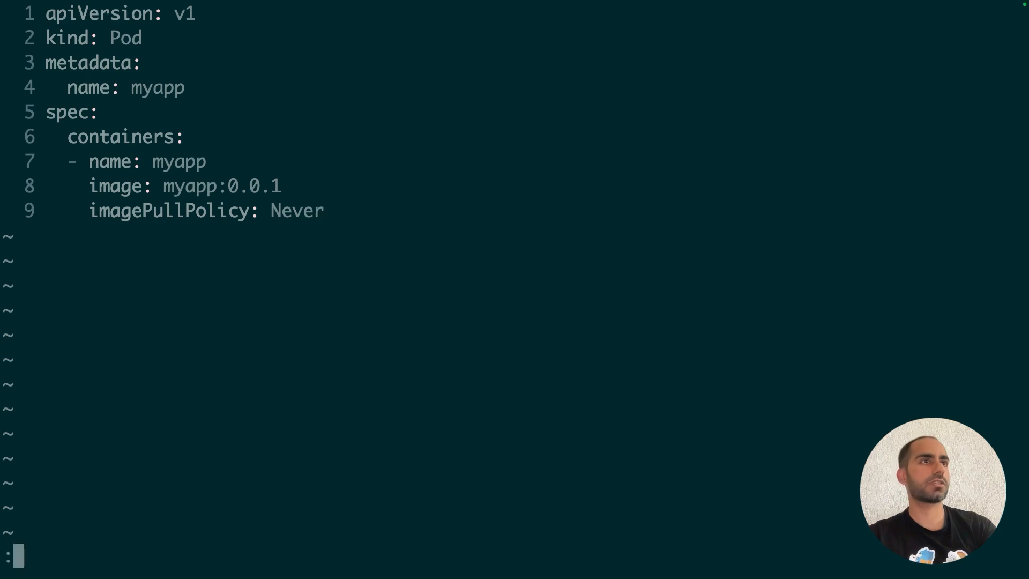
type("kubectl appl")
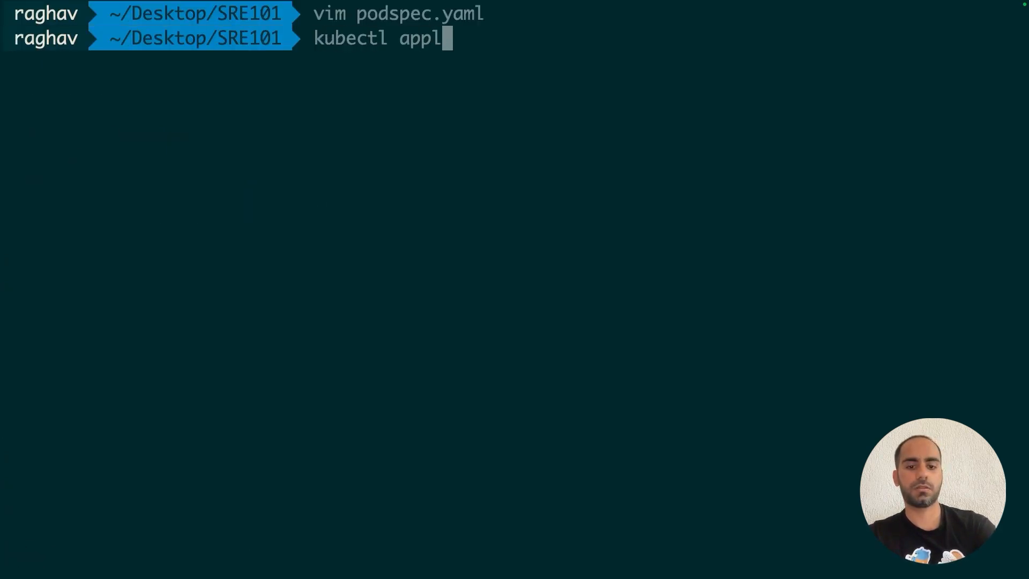
- Apply podspec.yaml and list pods to confirm myapp is Running 1/1
type("y -f podspec.yaml")
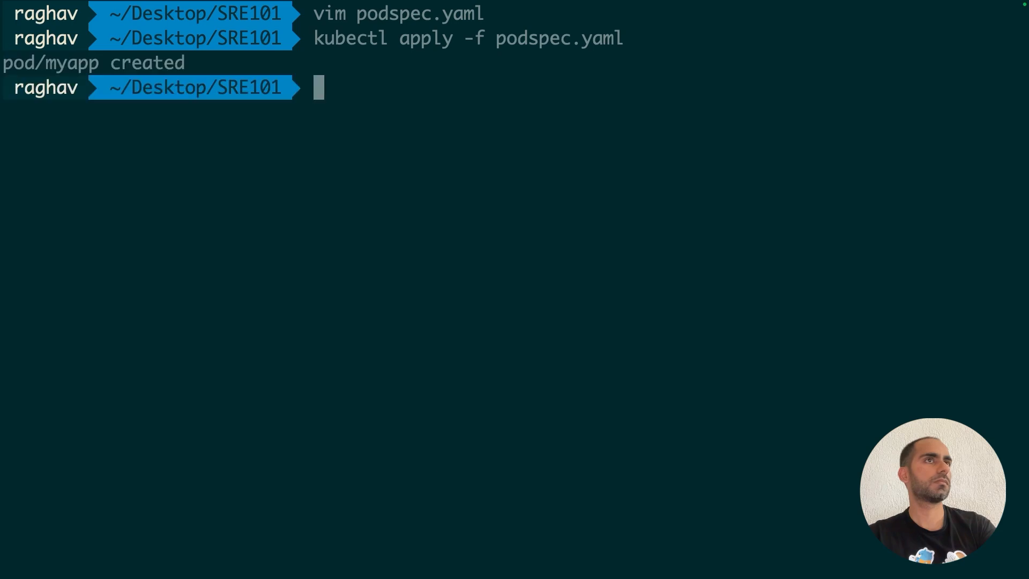
type("kubectl")
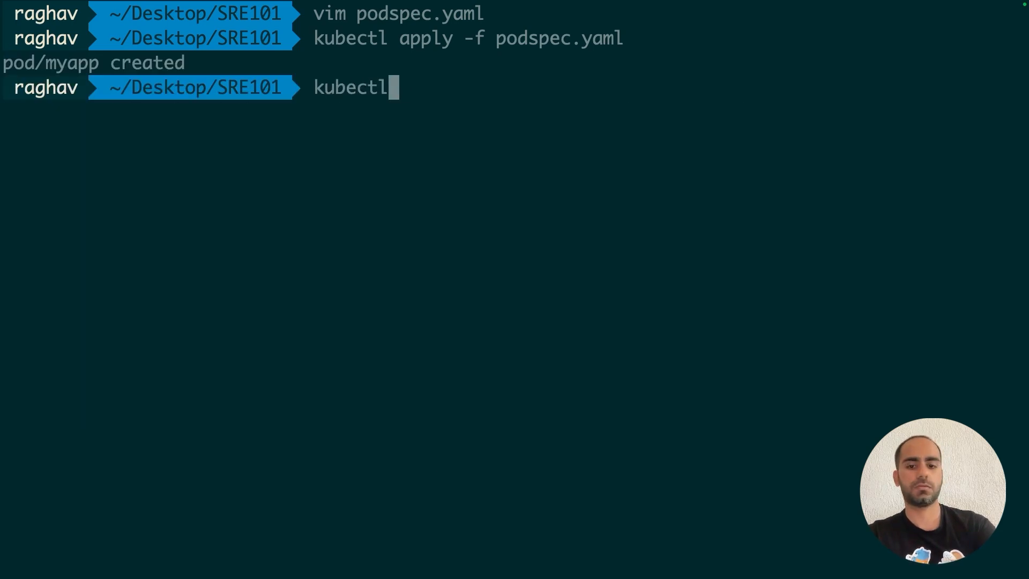
type("get pods")
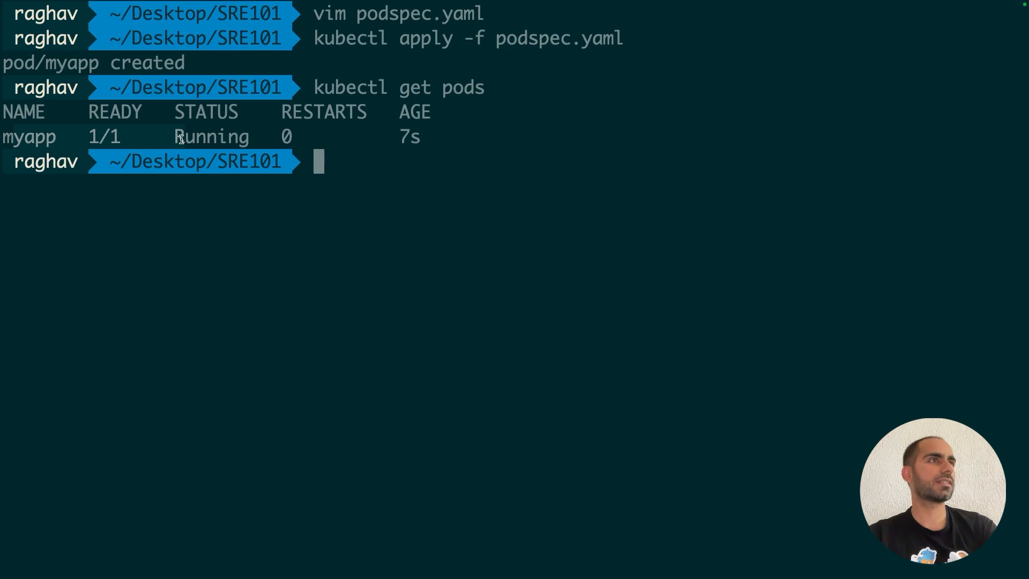
mouse_move(208, 140)
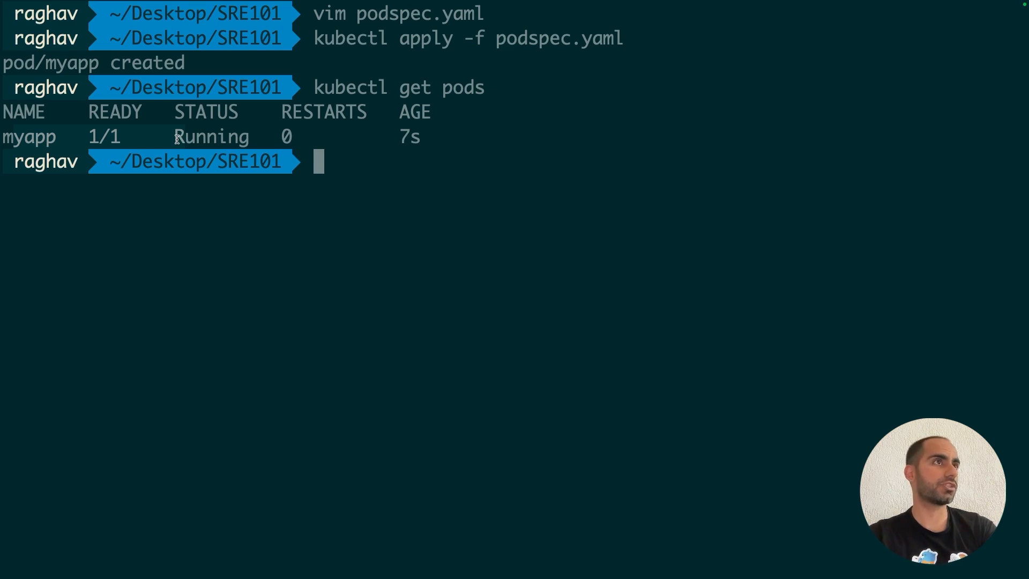
type("kubectl describe pod/myapp |")
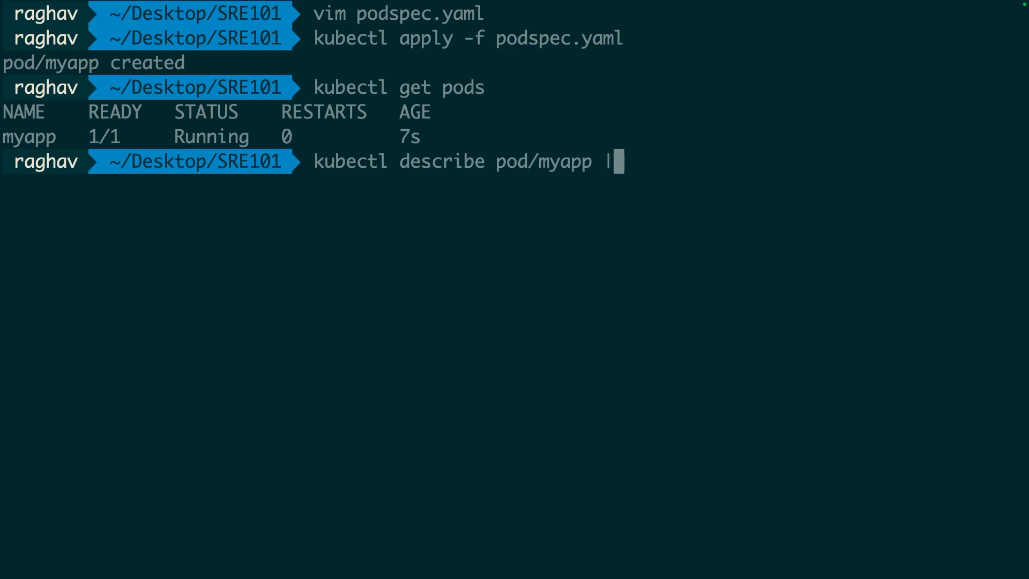
- Pipe the myapp pod description into vim and enable line wrapping to read its events
type("vim -")
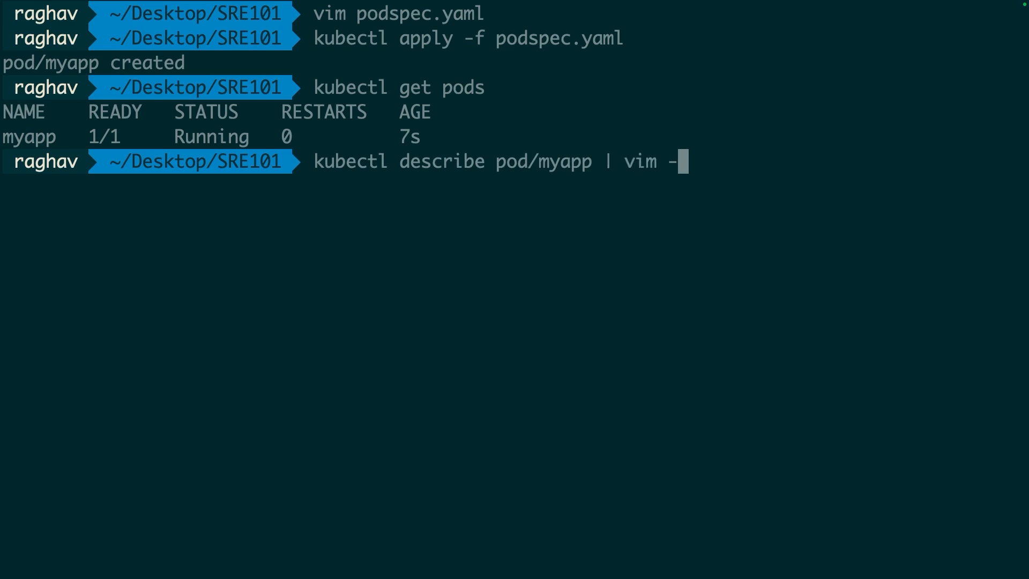
key("Enter")
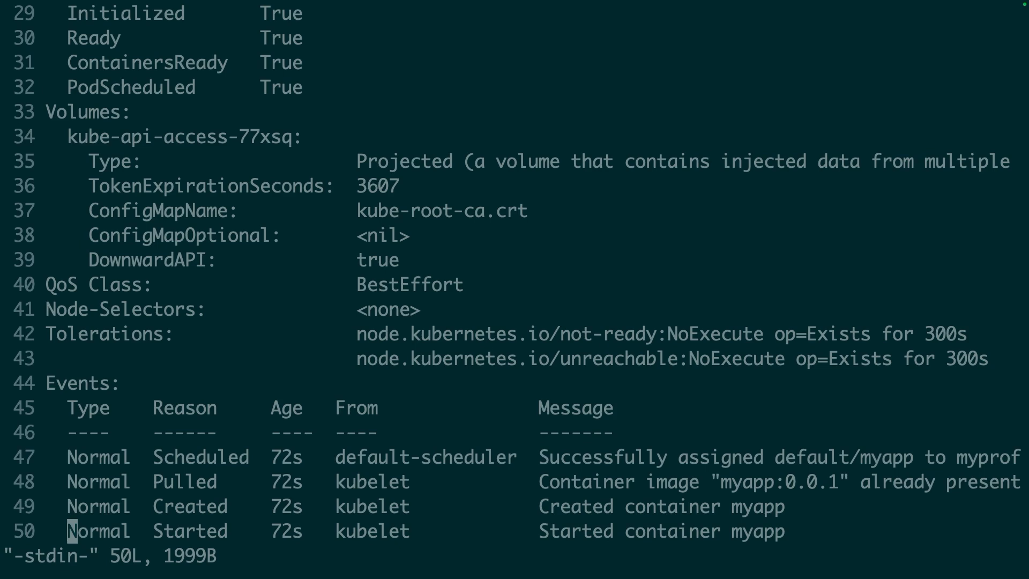
type(":set wrap")
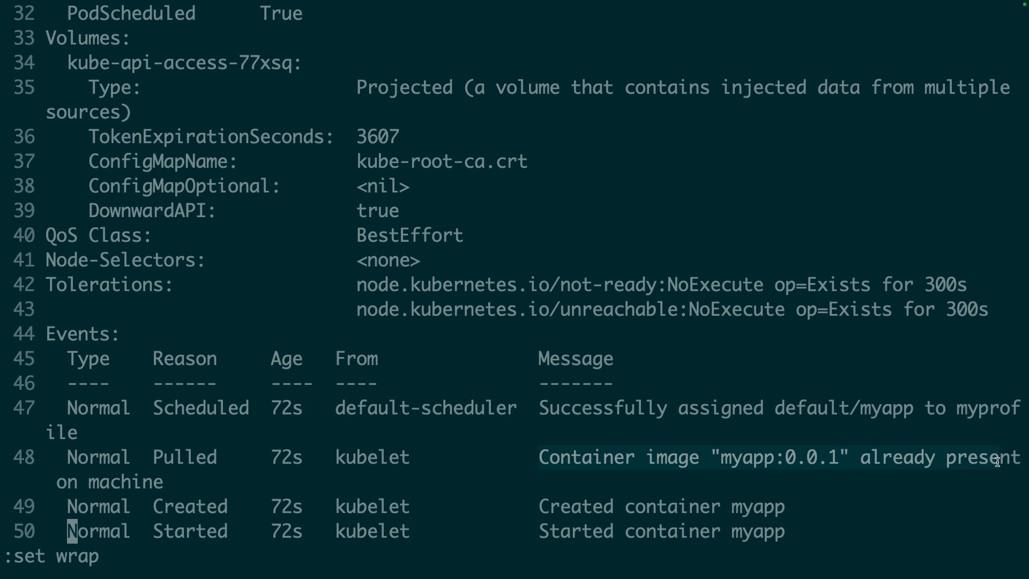
mouse_move(711, 390)
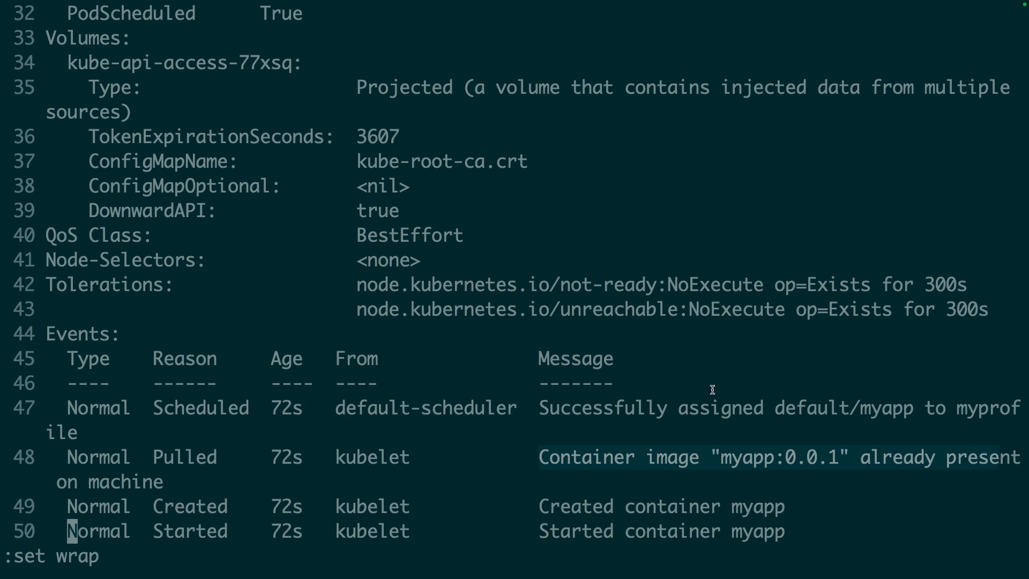
mouse_move(664, 366)
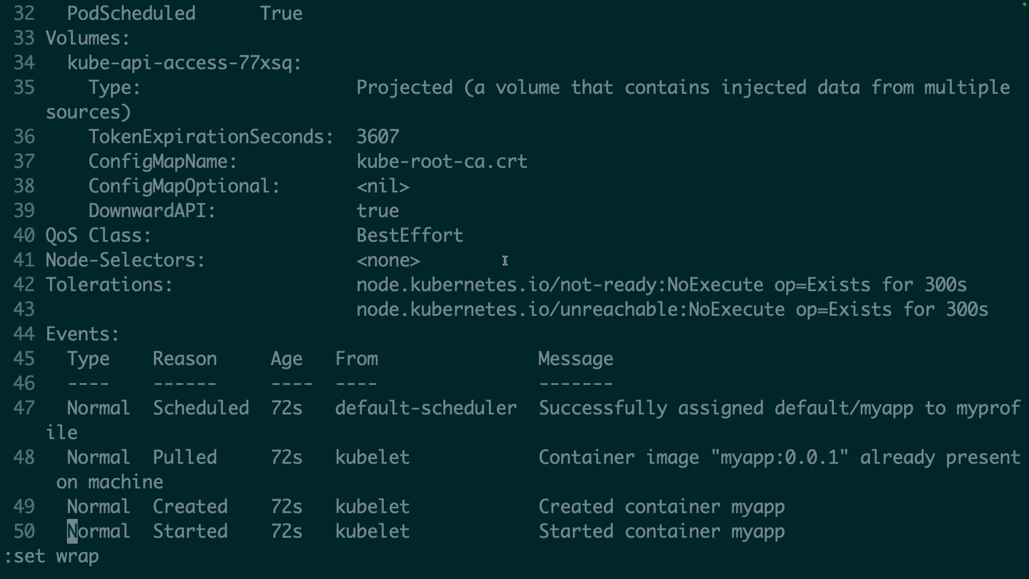
mouse_move(522, 234)
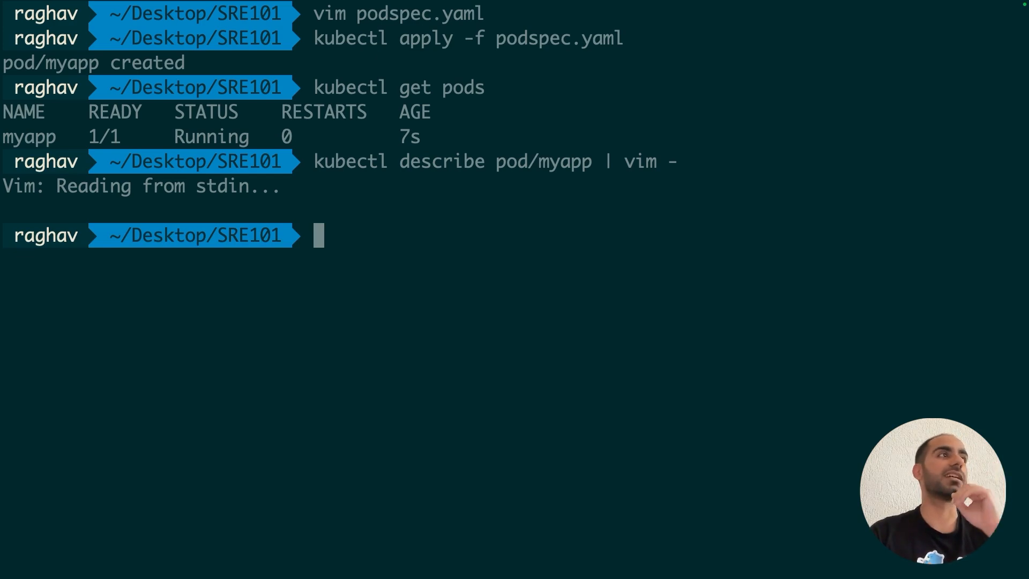
- Start a two-node Minikube cluster with profile myprofile-multi using --nodes 2
type("min")
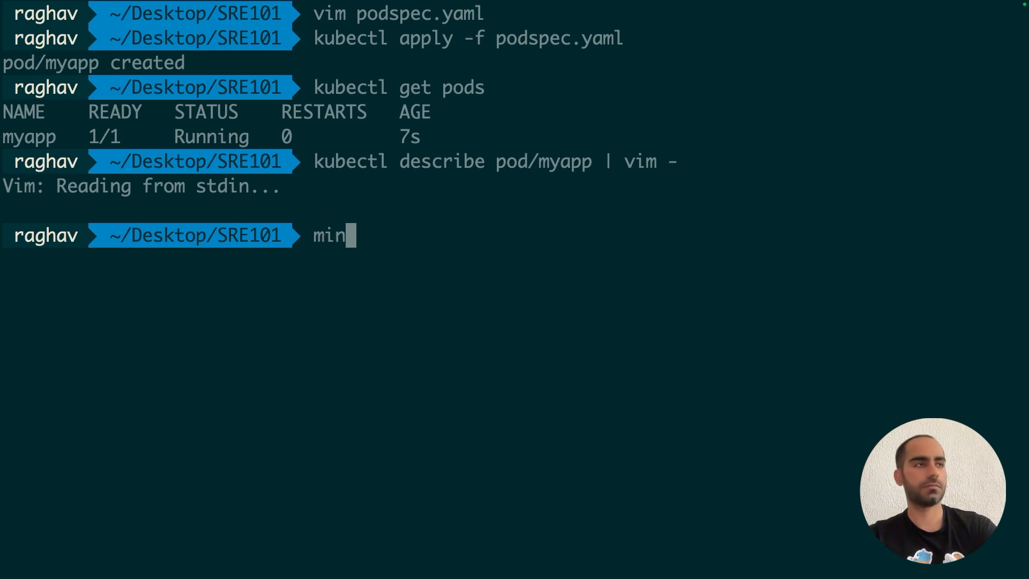
type("ikube docker-en")
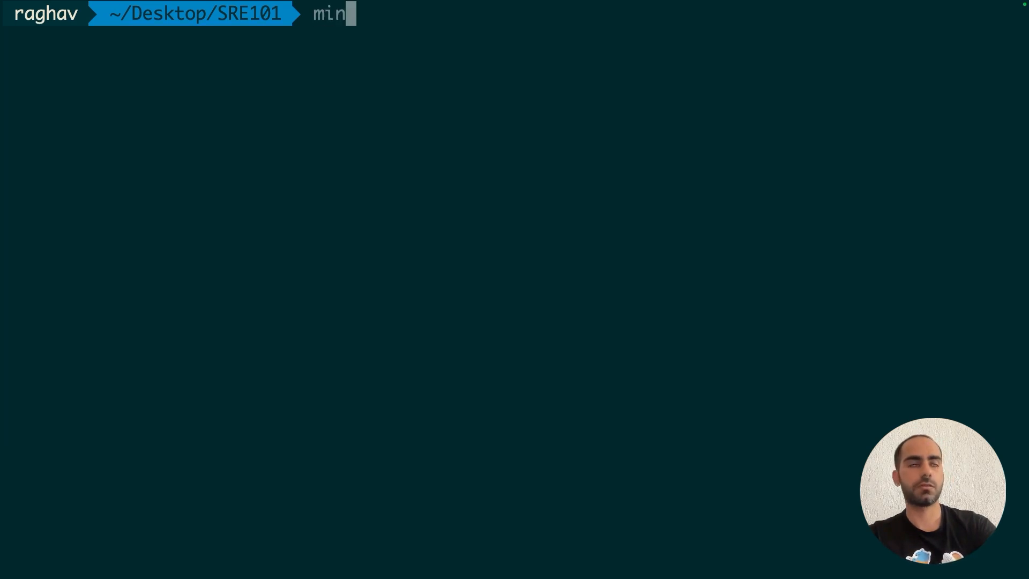
type("ikube star")
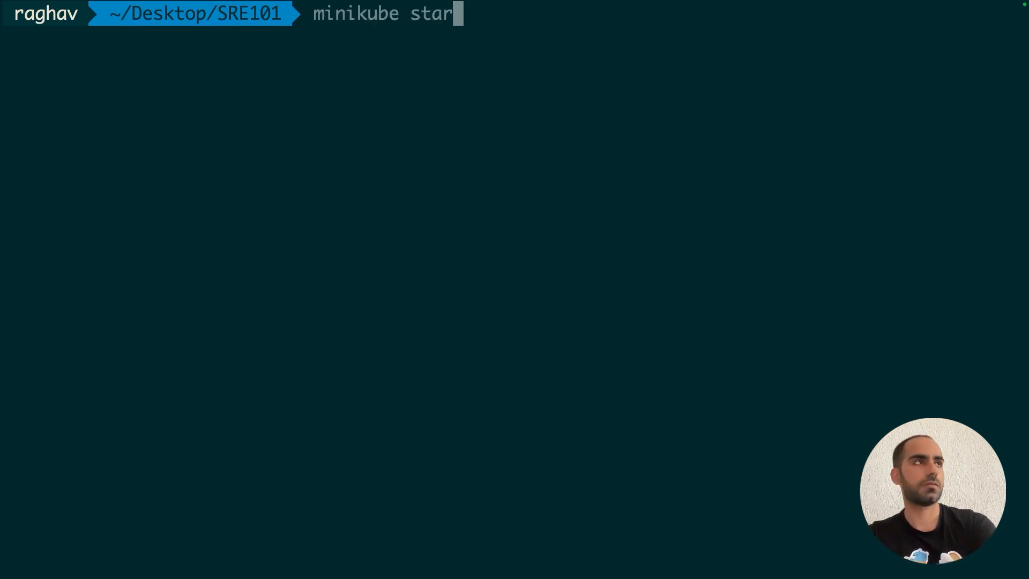
type("t -p m")
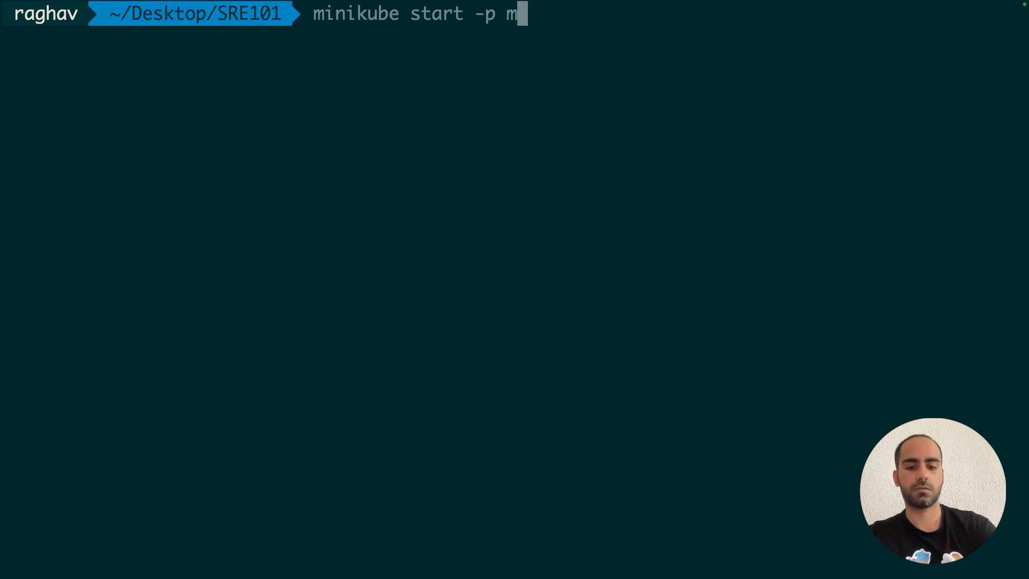
type("yprofile")
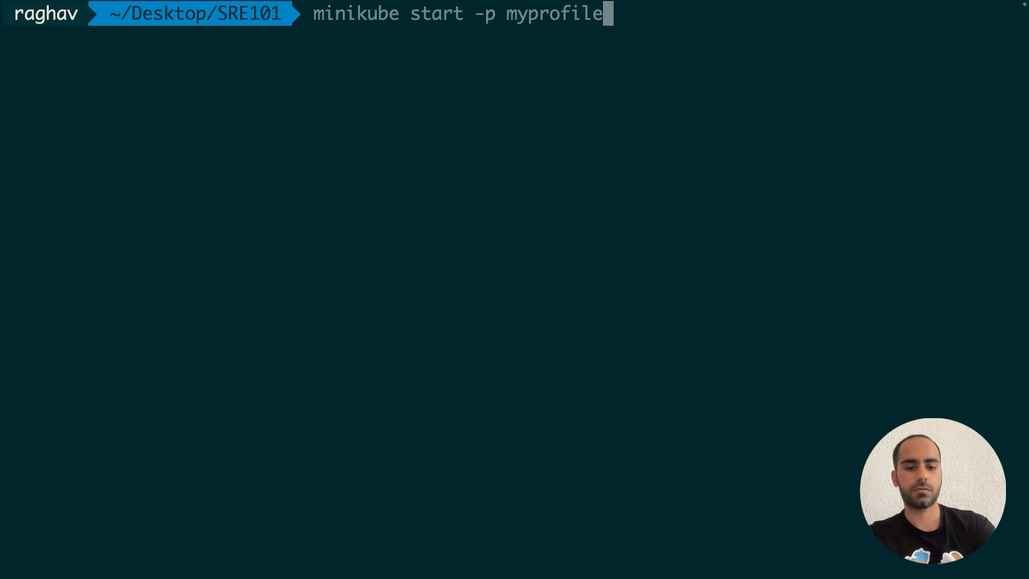
type("-multi --")
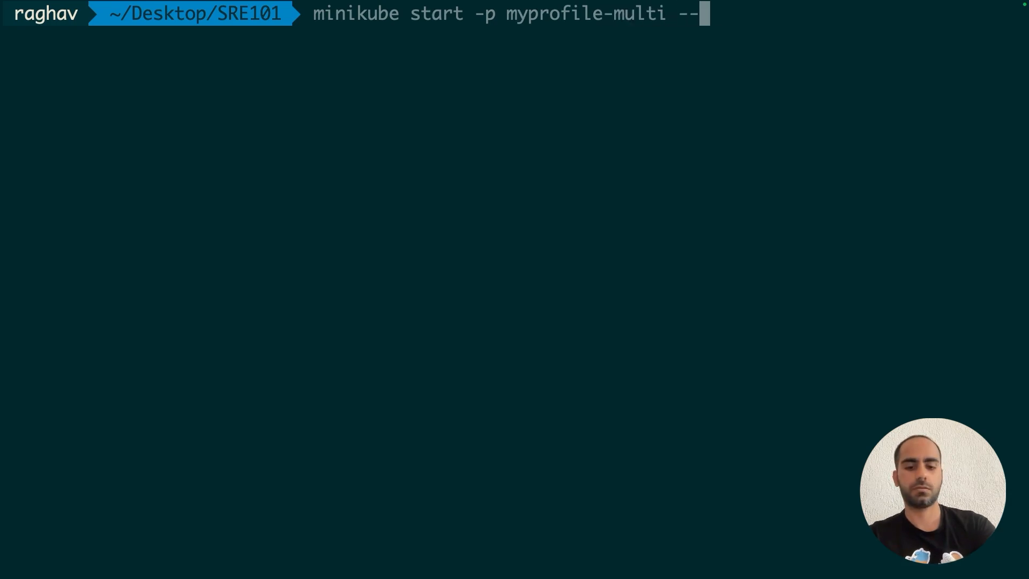
type("nodes 2")
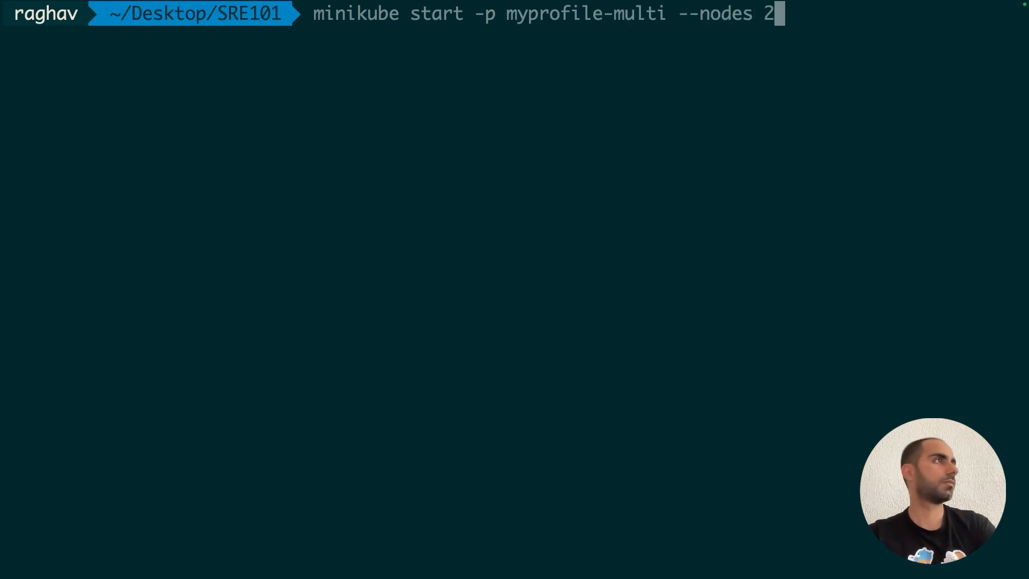
key("Enter")
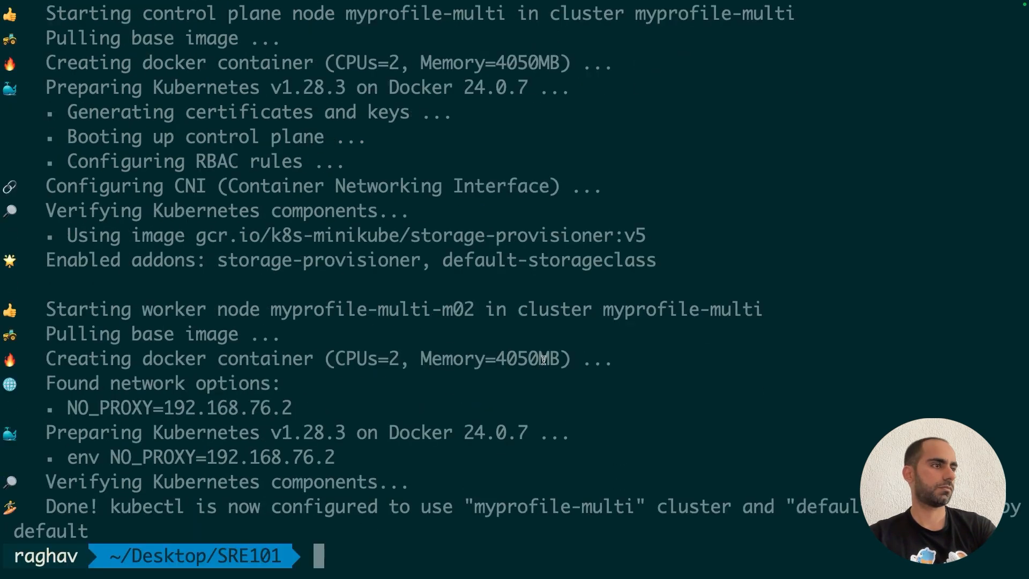
- Recall the docker-env command and retarget it at the myprofile-multi profile
key("Ctrl+r")
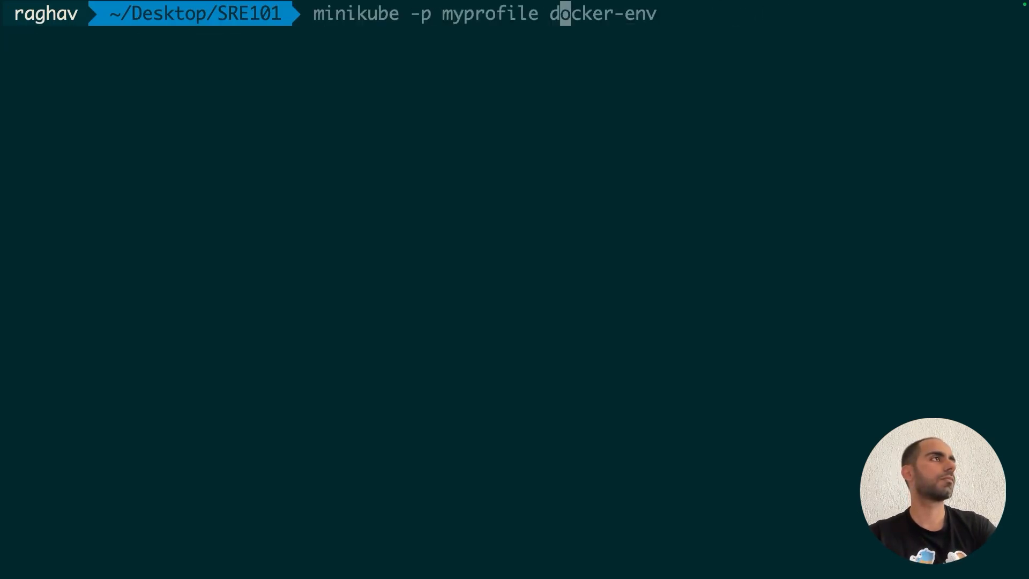
type("-multi")
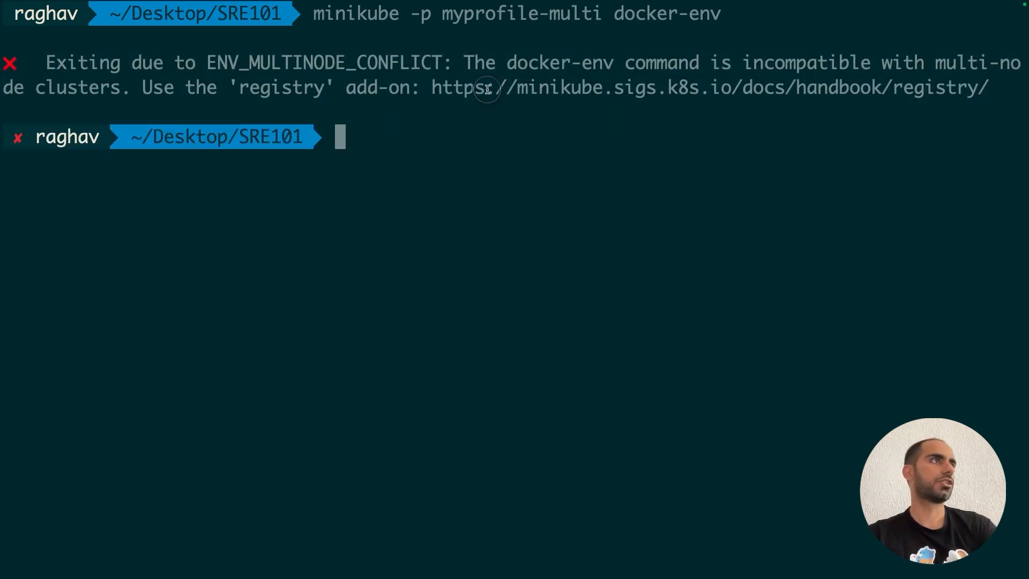
mouse_move(594, 221)
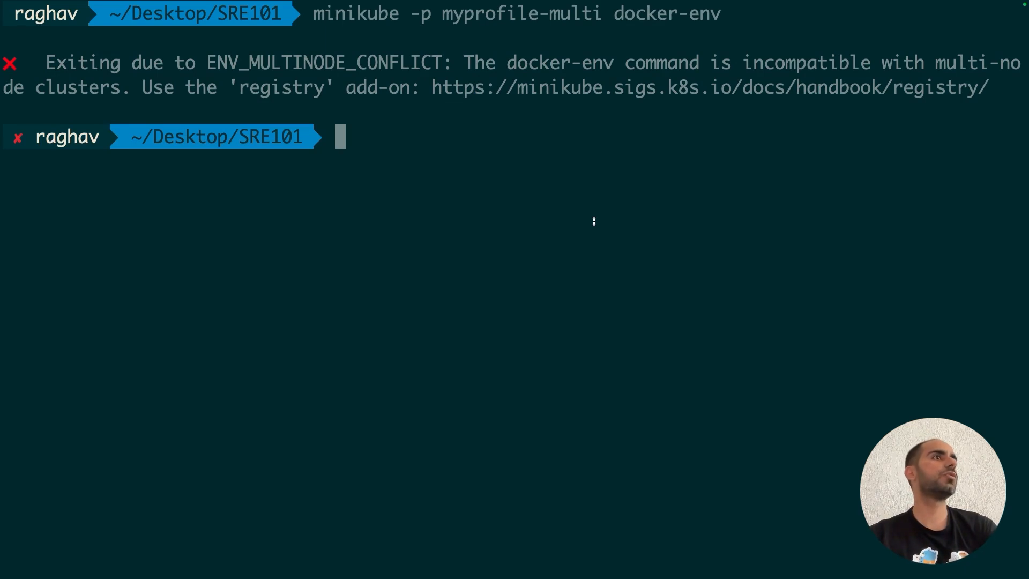